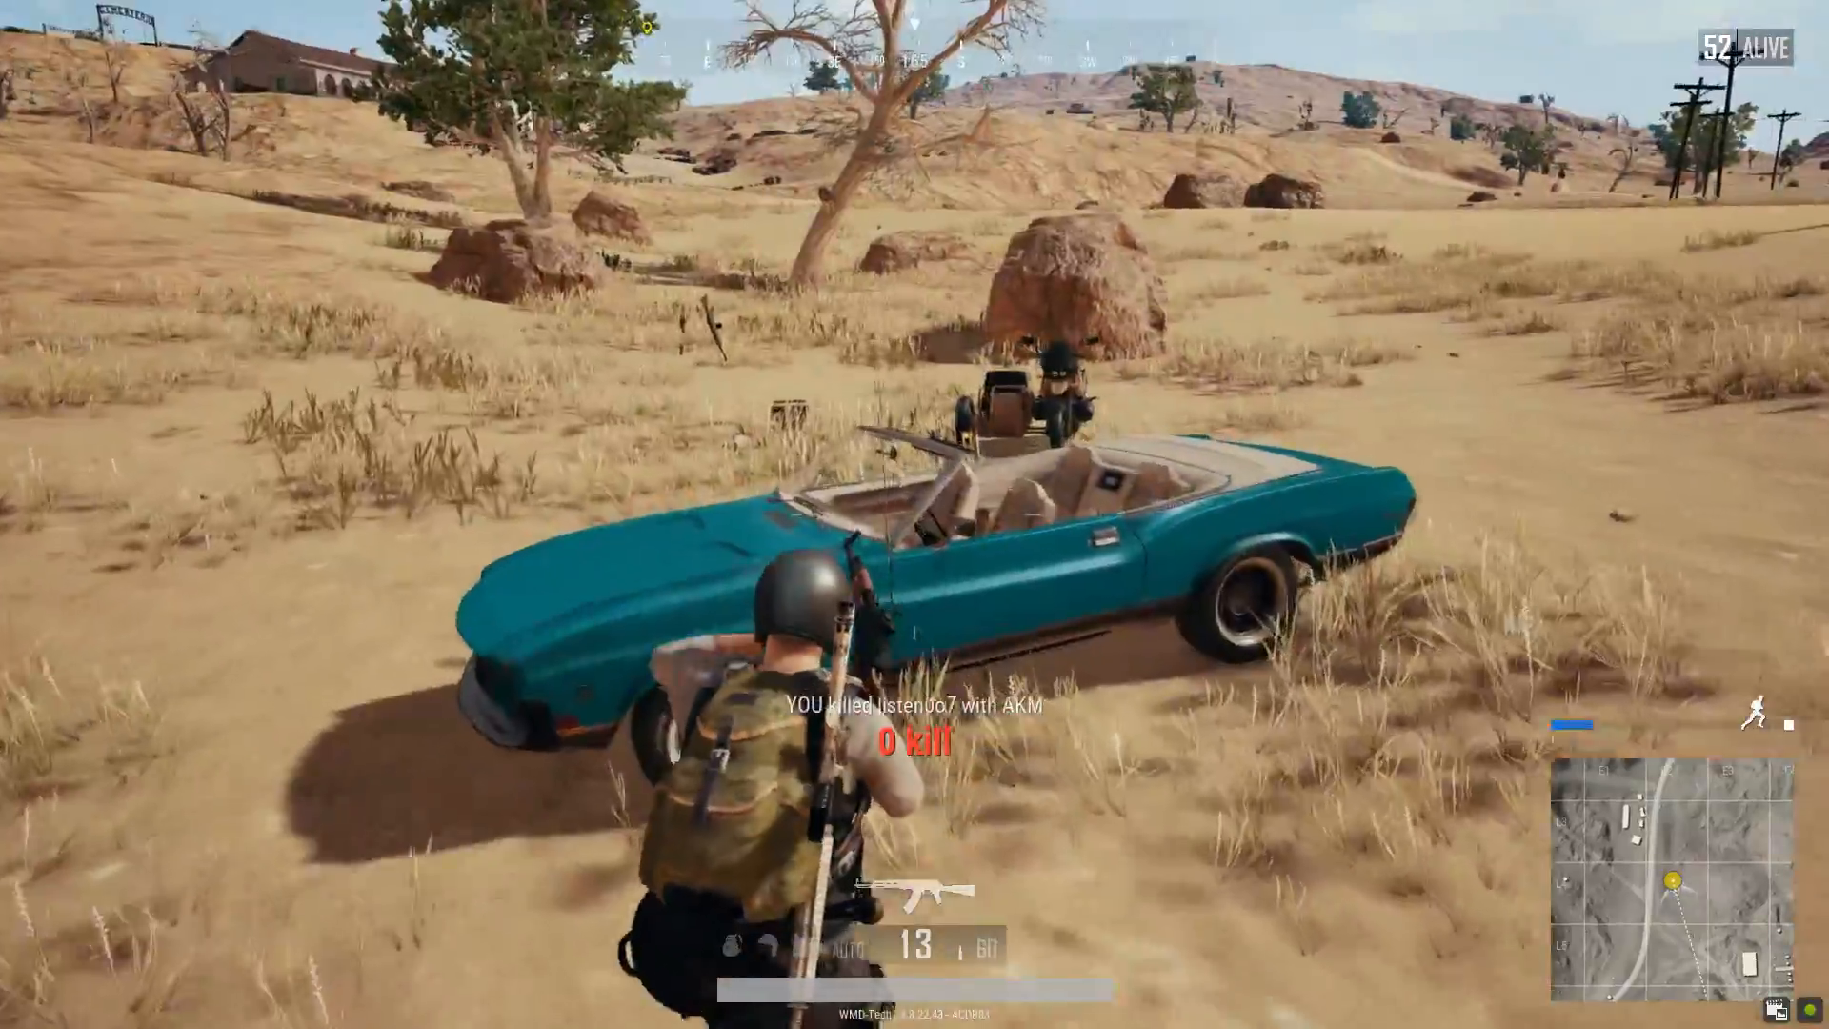
{"action": "mouse_move", "coordinate": [915, 514]}
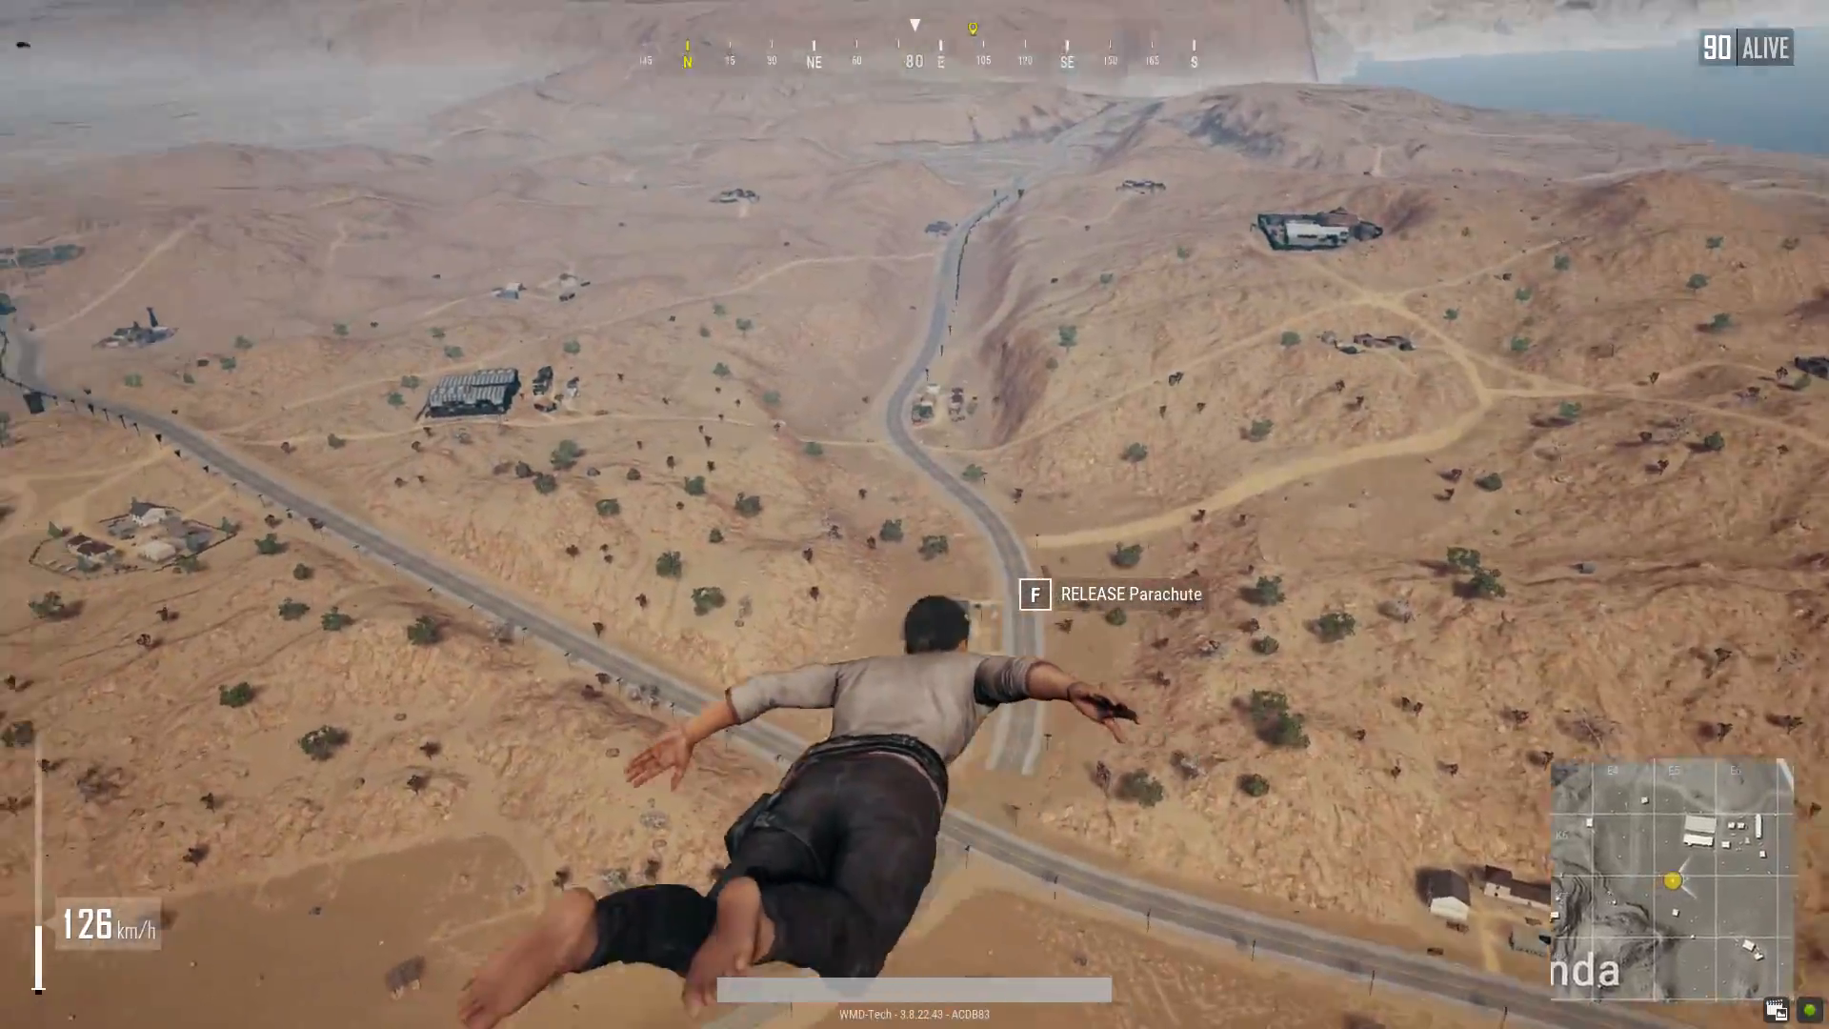
Deploy the parachute in freefall and equip the police vest after landing
{"action": "key", "text": "f"}
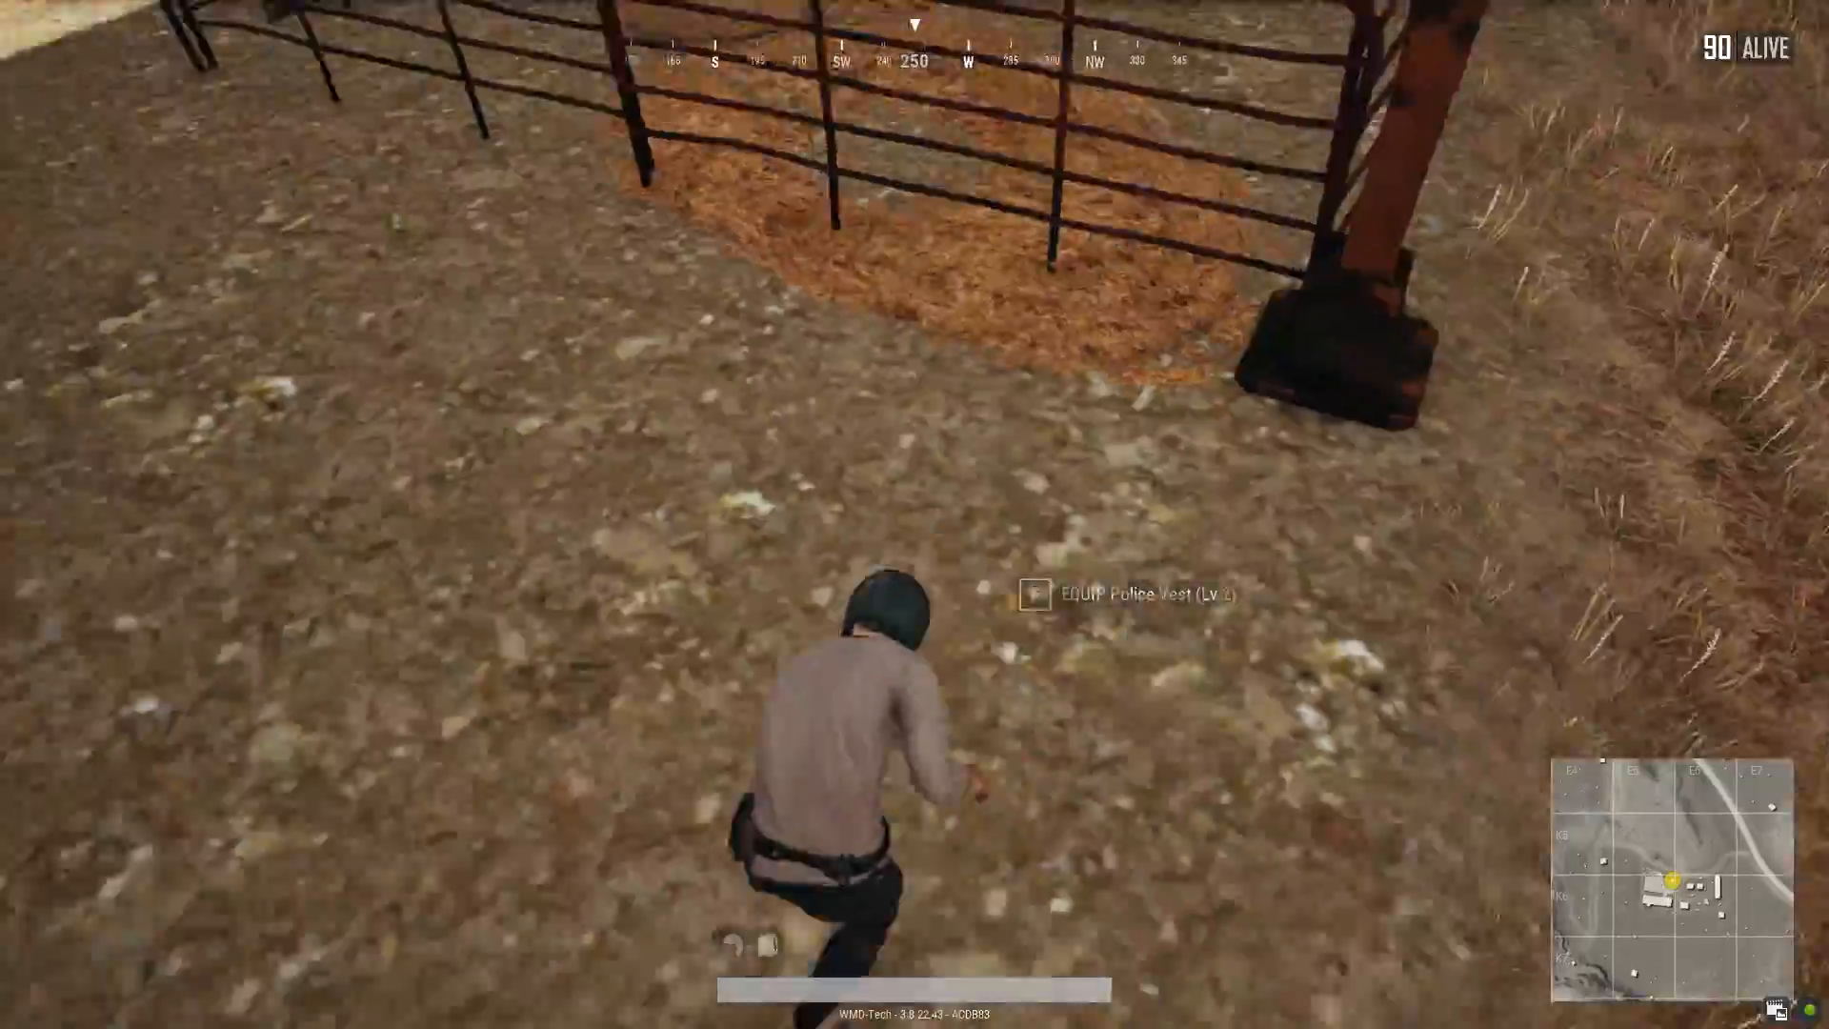
{"action": "key", "text": "tab"}
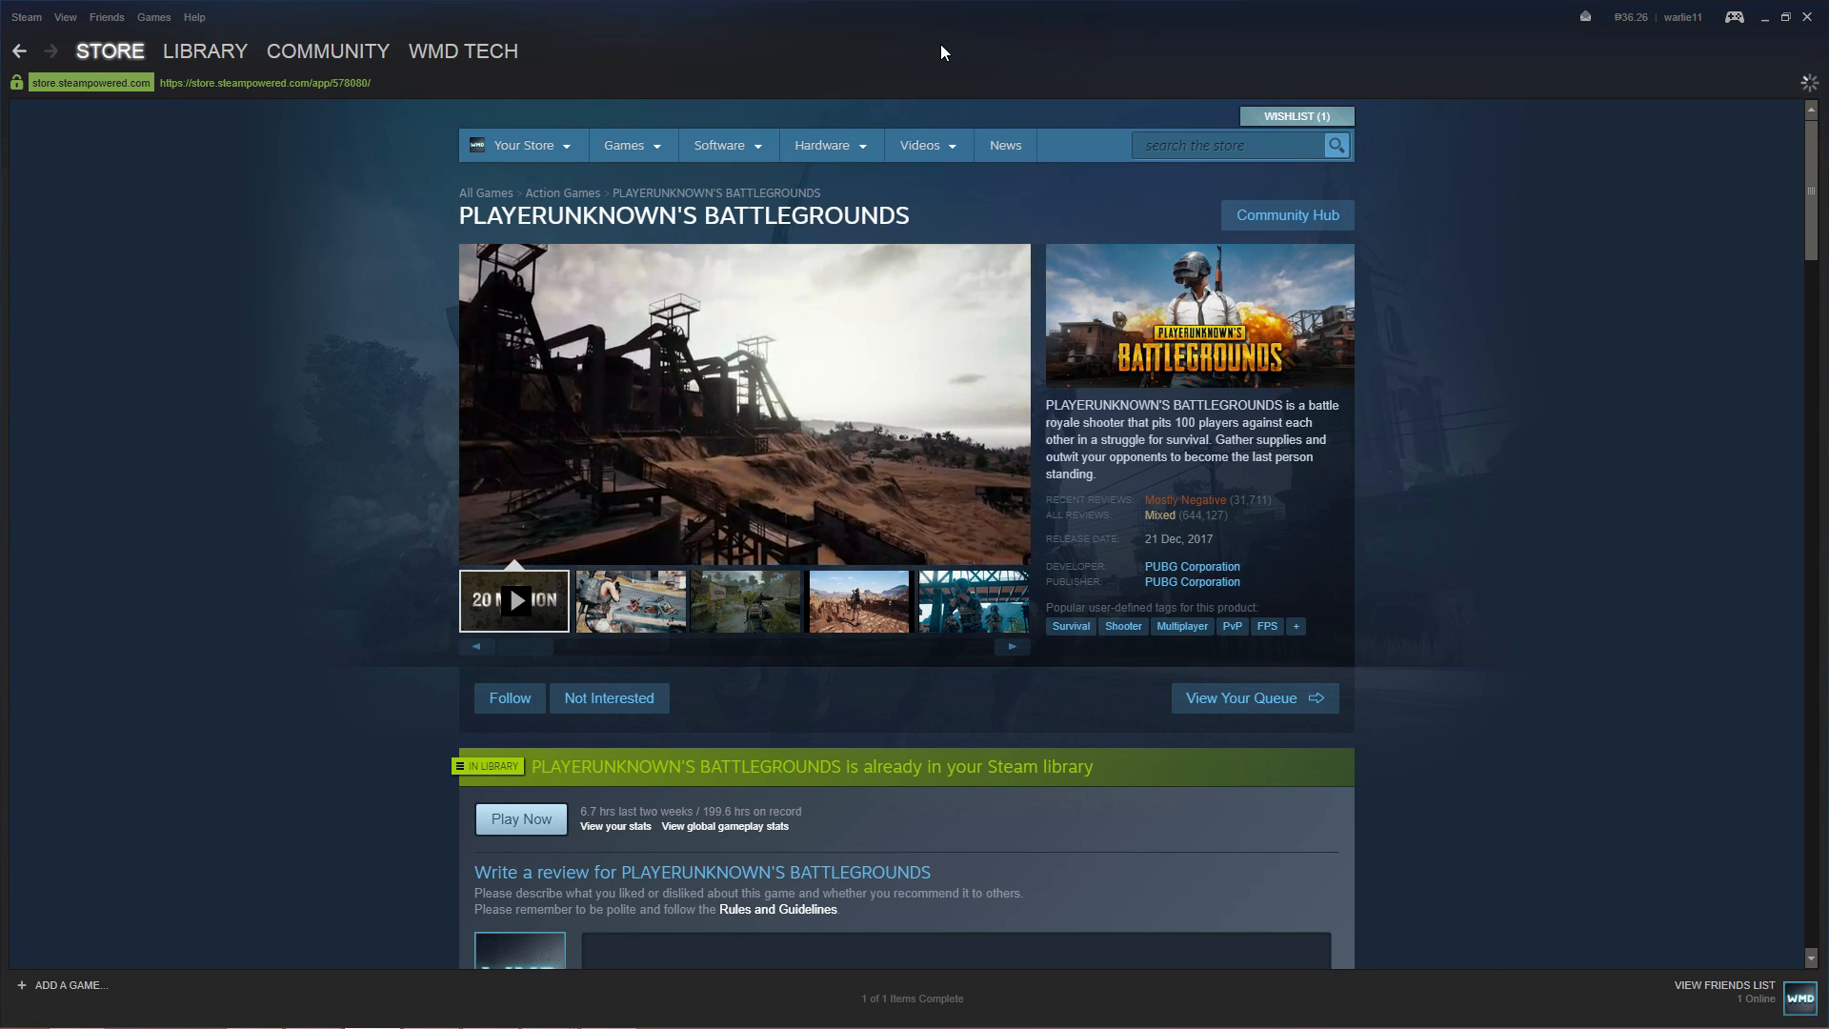
Verify the integrity of PLAYERUNKNOWN'S BATTLEGROUNDS' game files from its Library properties
{"action": "left_click", "coordinate": [206, 50]}
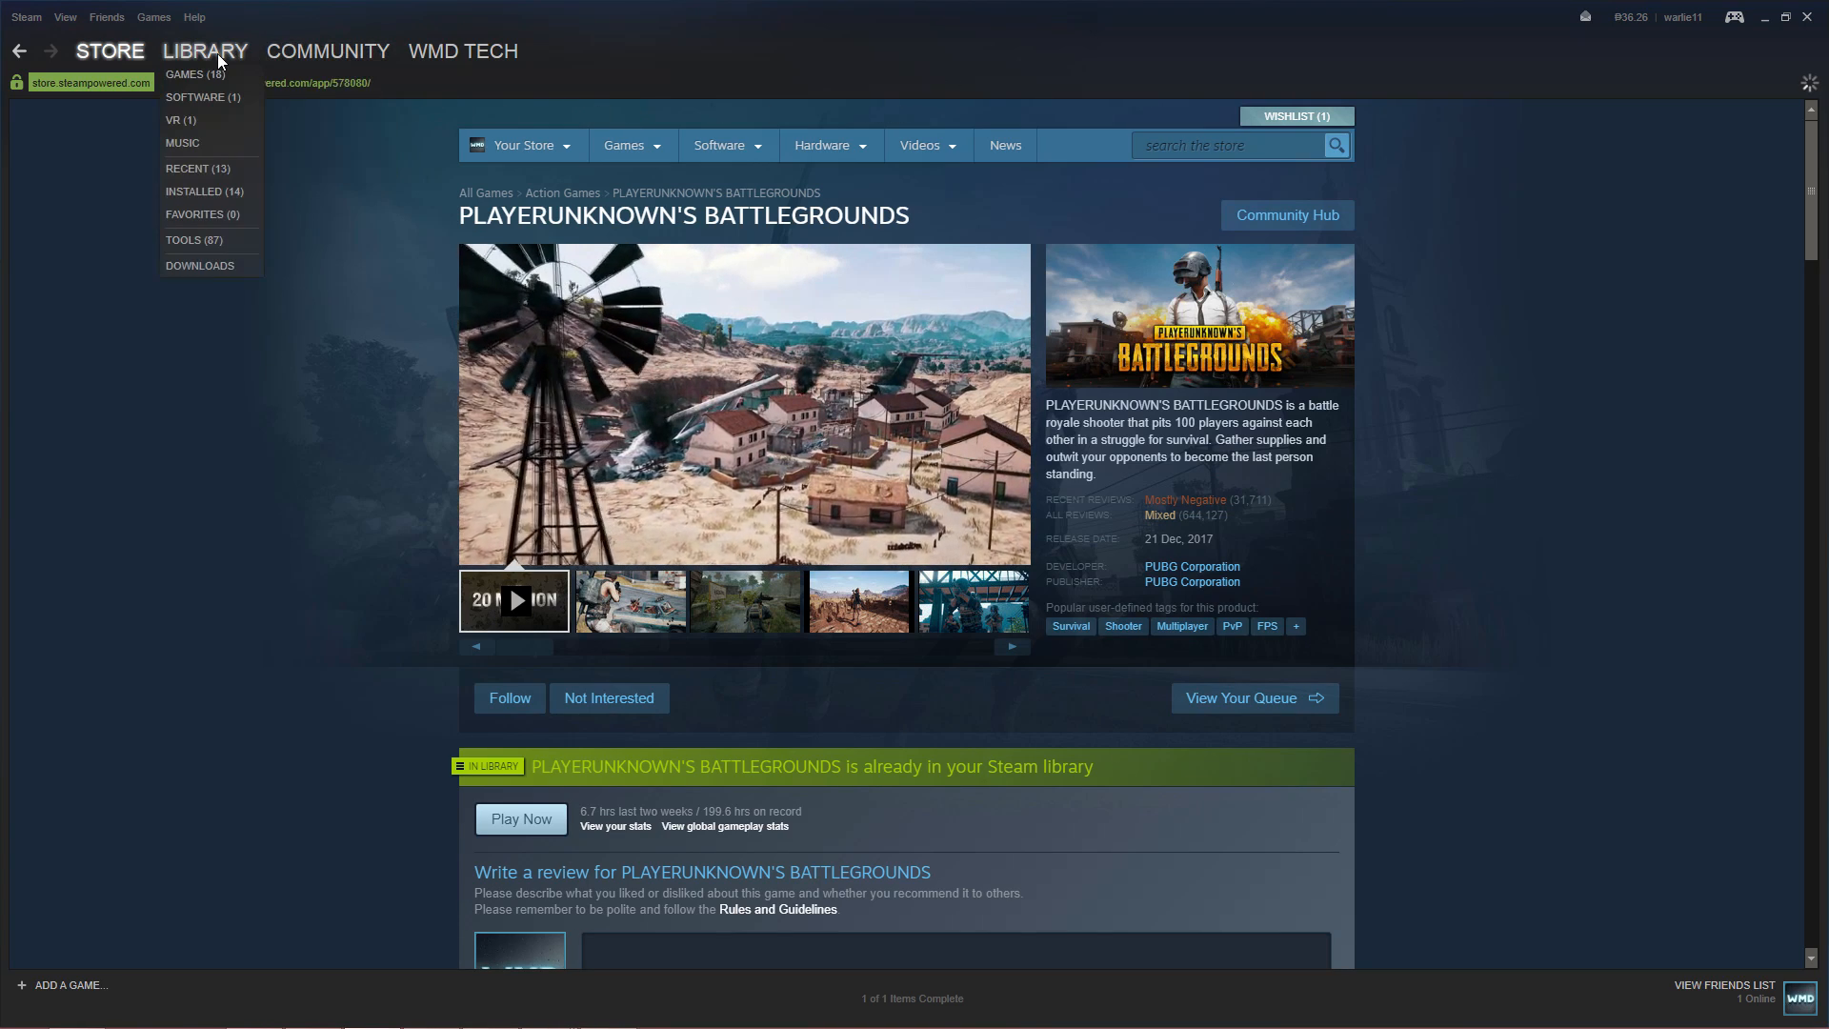
{"action": "left_click", "coordinate": [183, 74]}
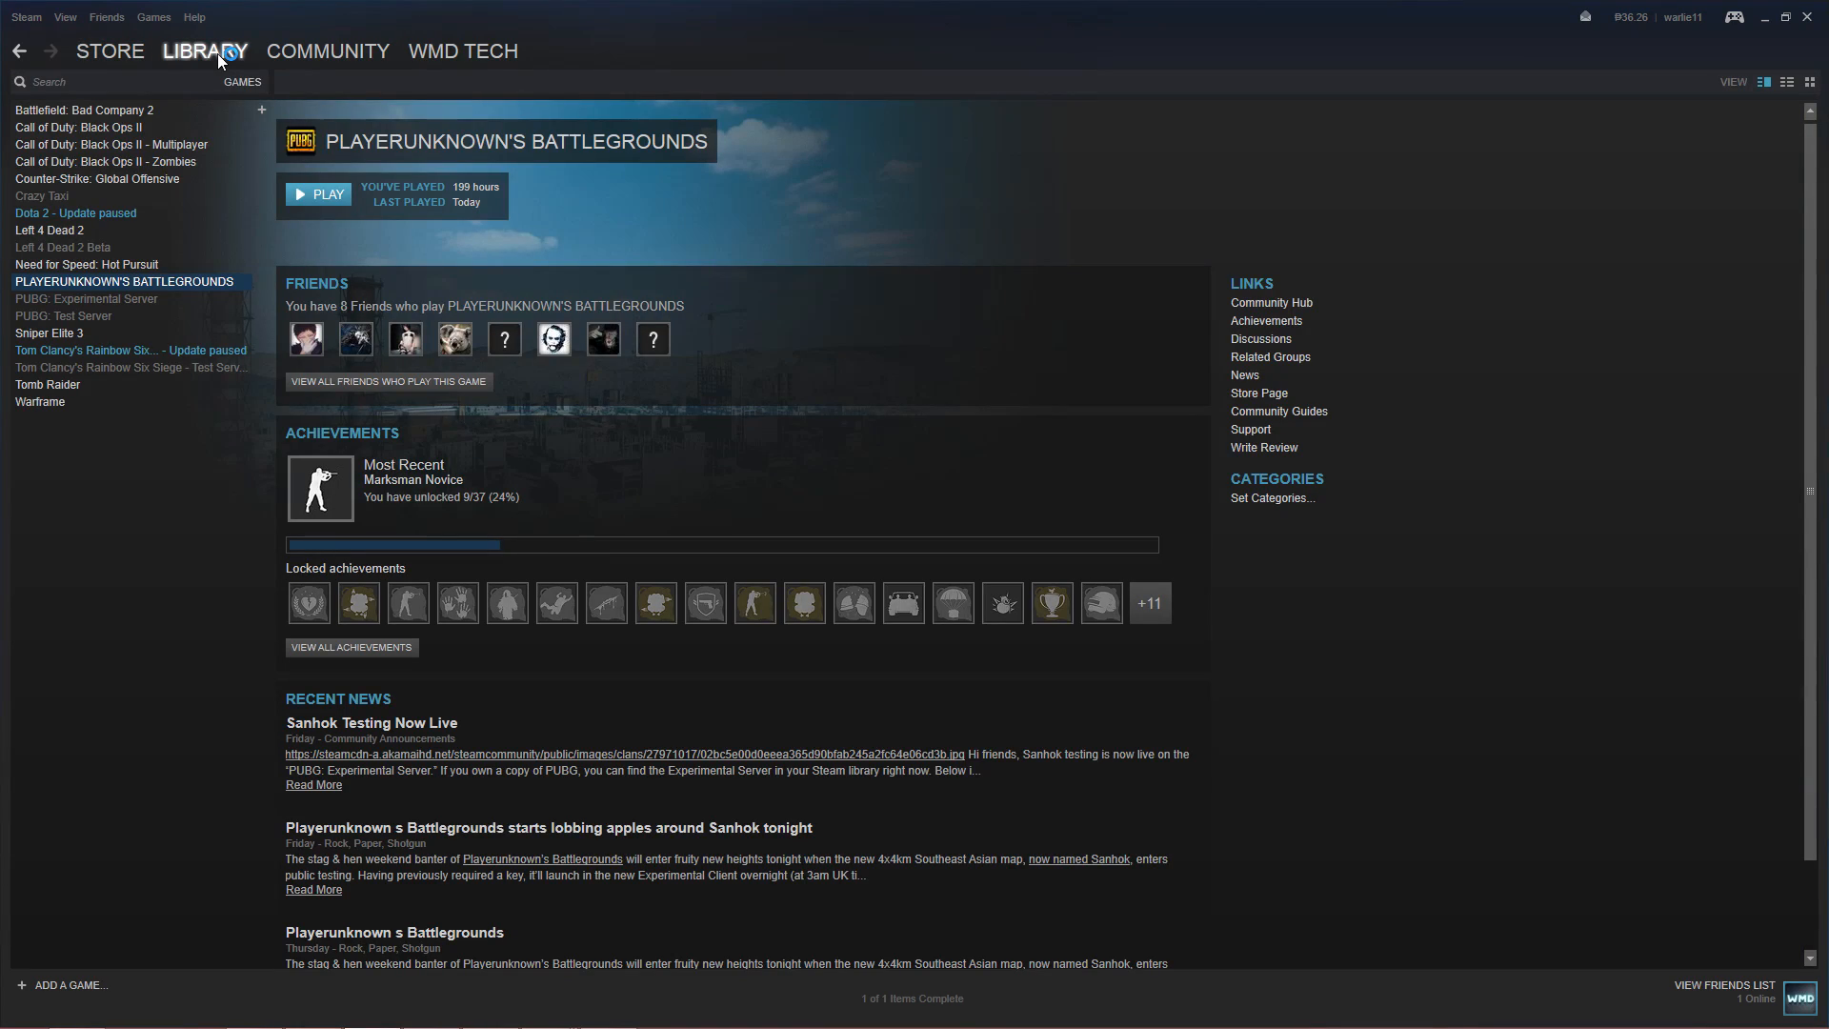
{"action": "right_click", "coordinate": [122, 282]}
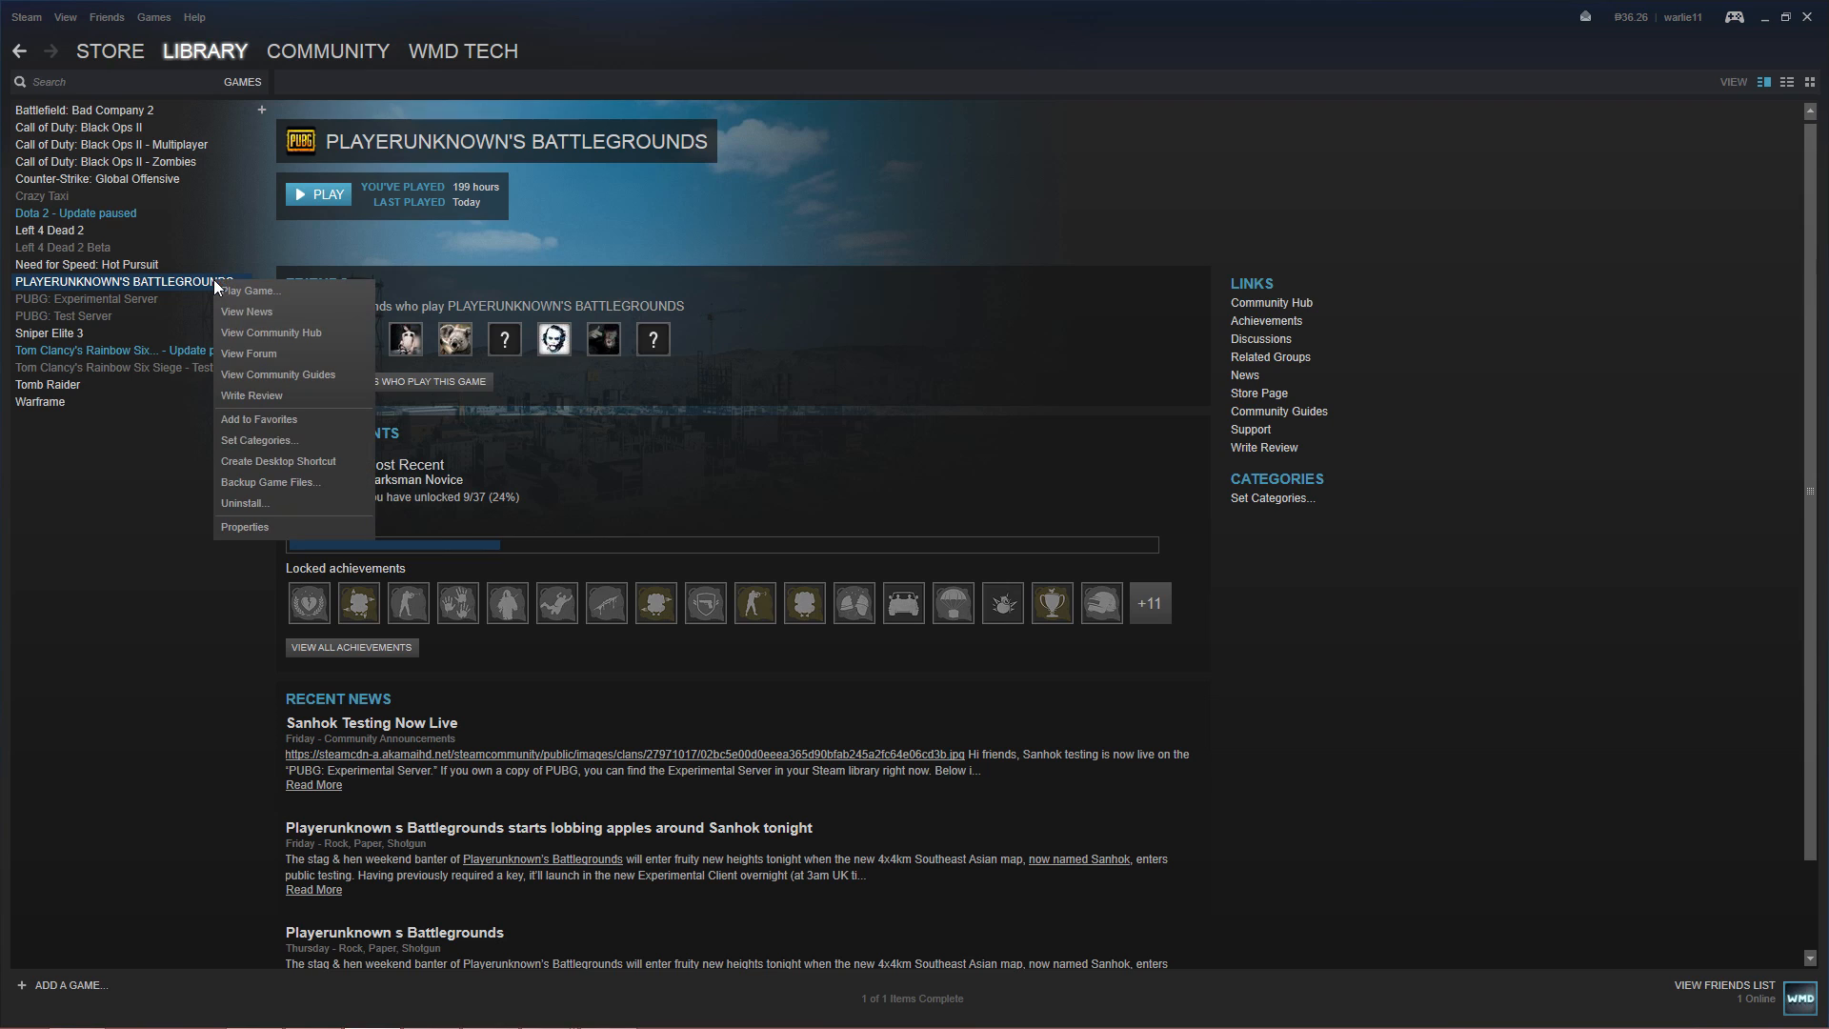
{"action": "left_click", "coordinate": [244, 526]}
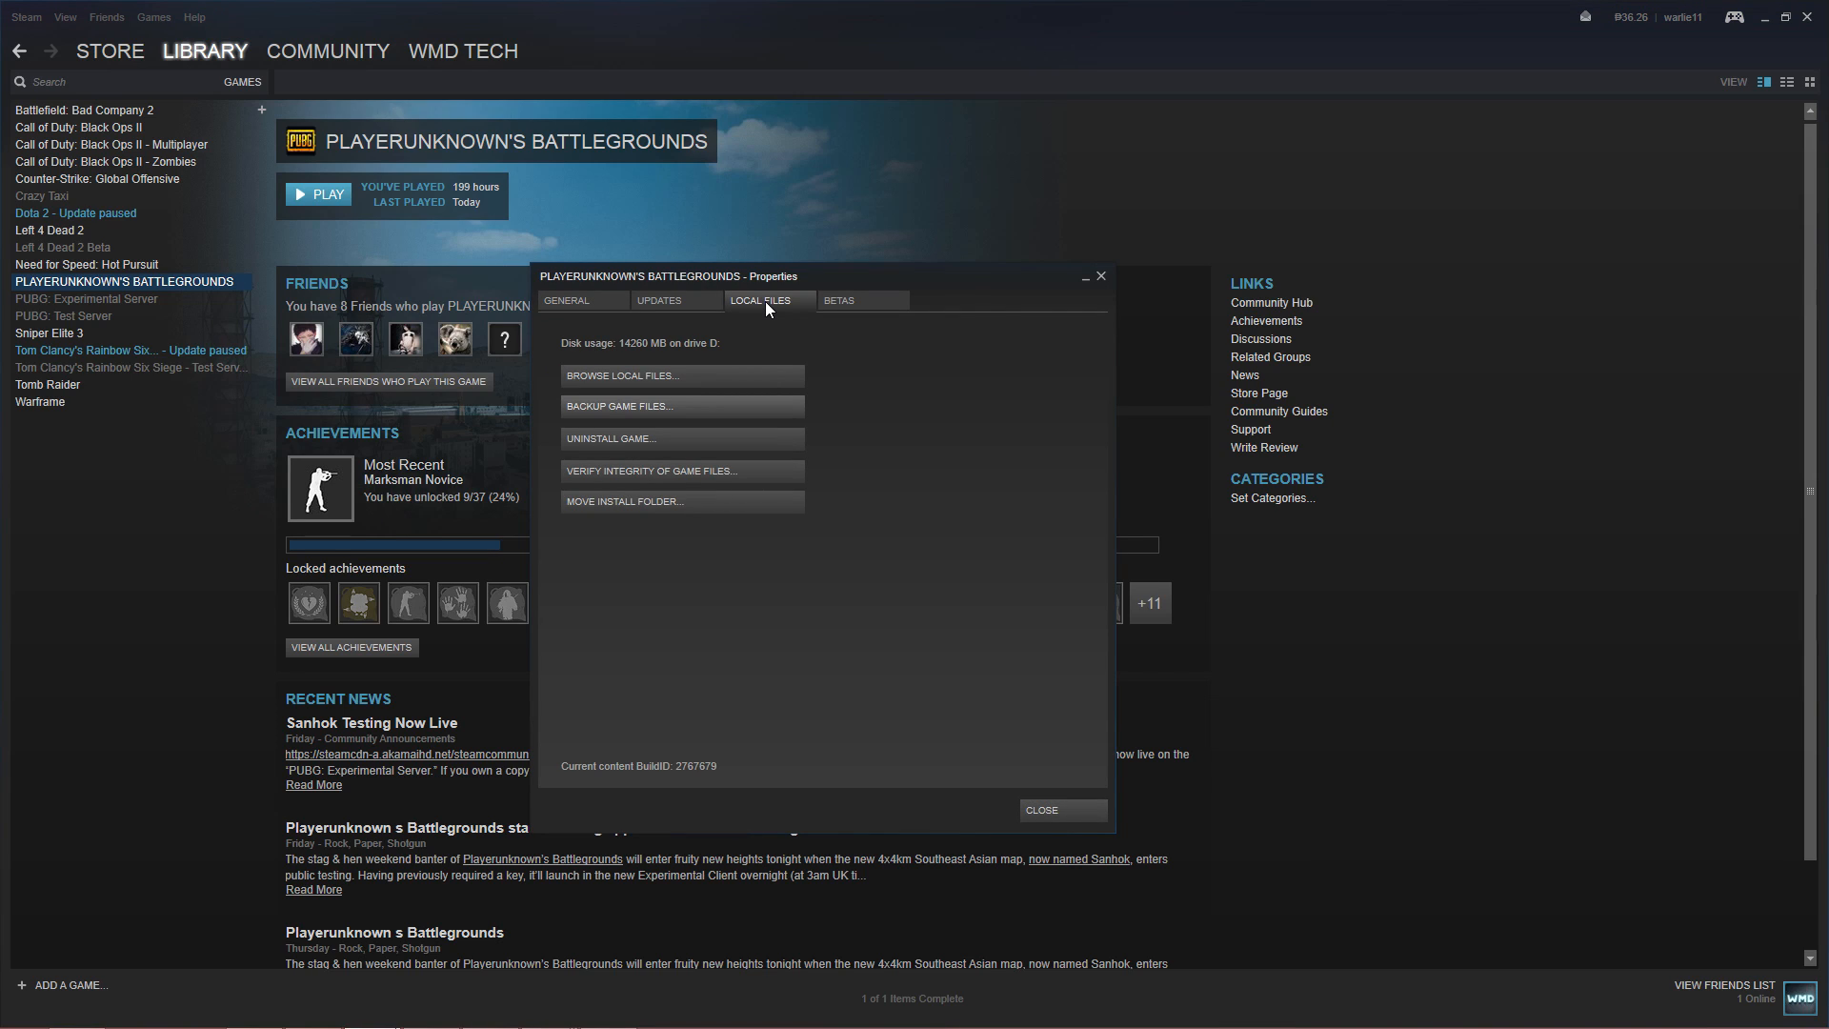
{"action": "mouse_move", "coordinate": [700, 479]}
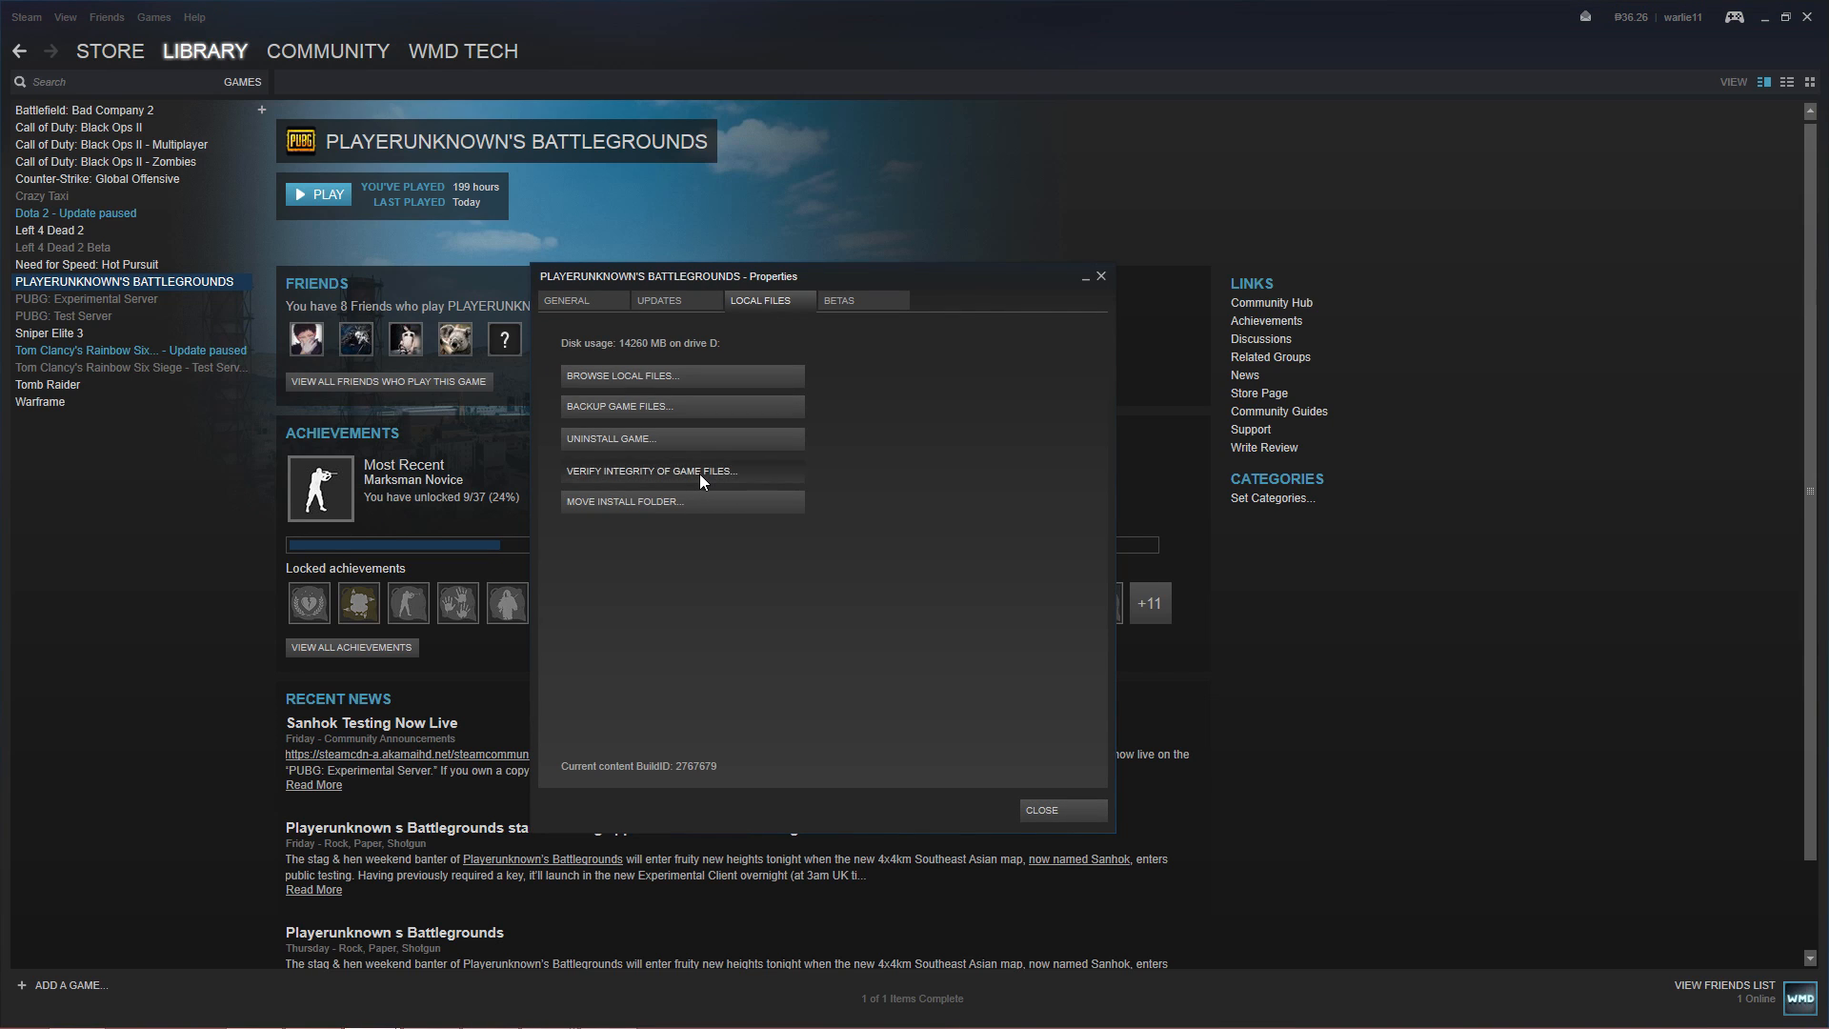
{"action": "left_click", "coordinate": [647, 471]}
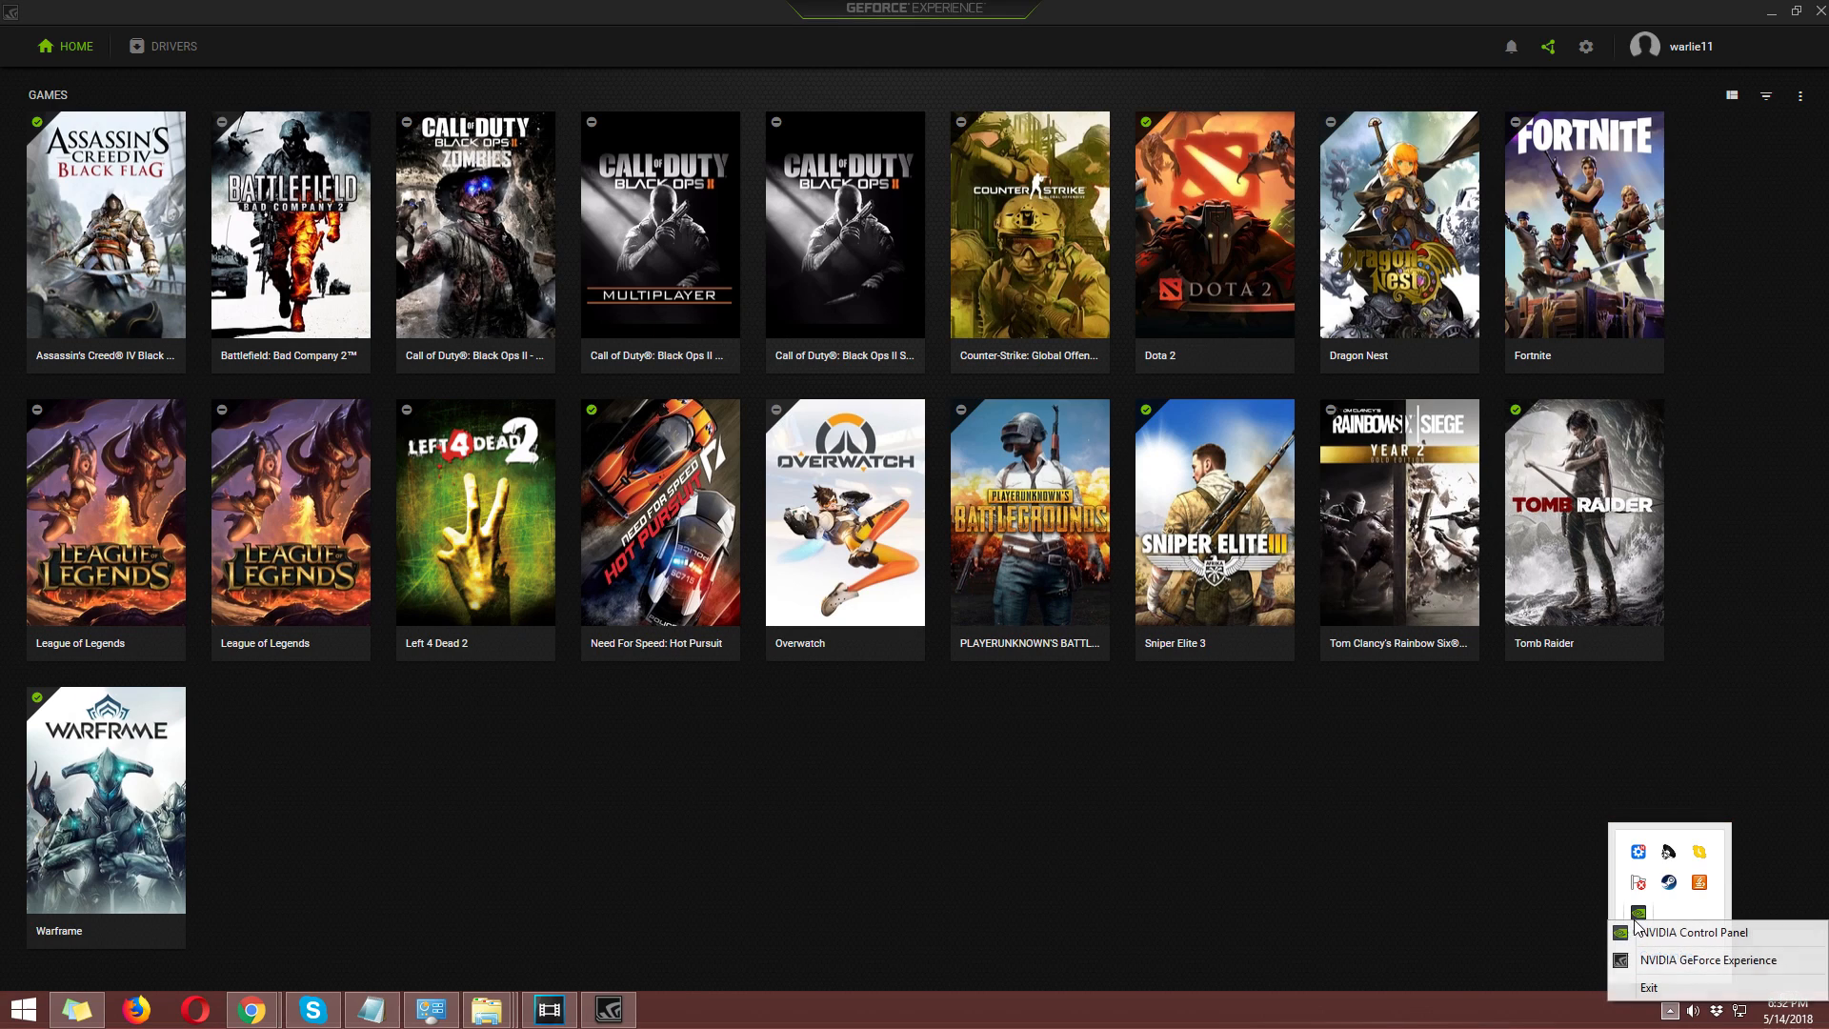
{"action": "mouse_move", "coordinate": [1709, 960]}
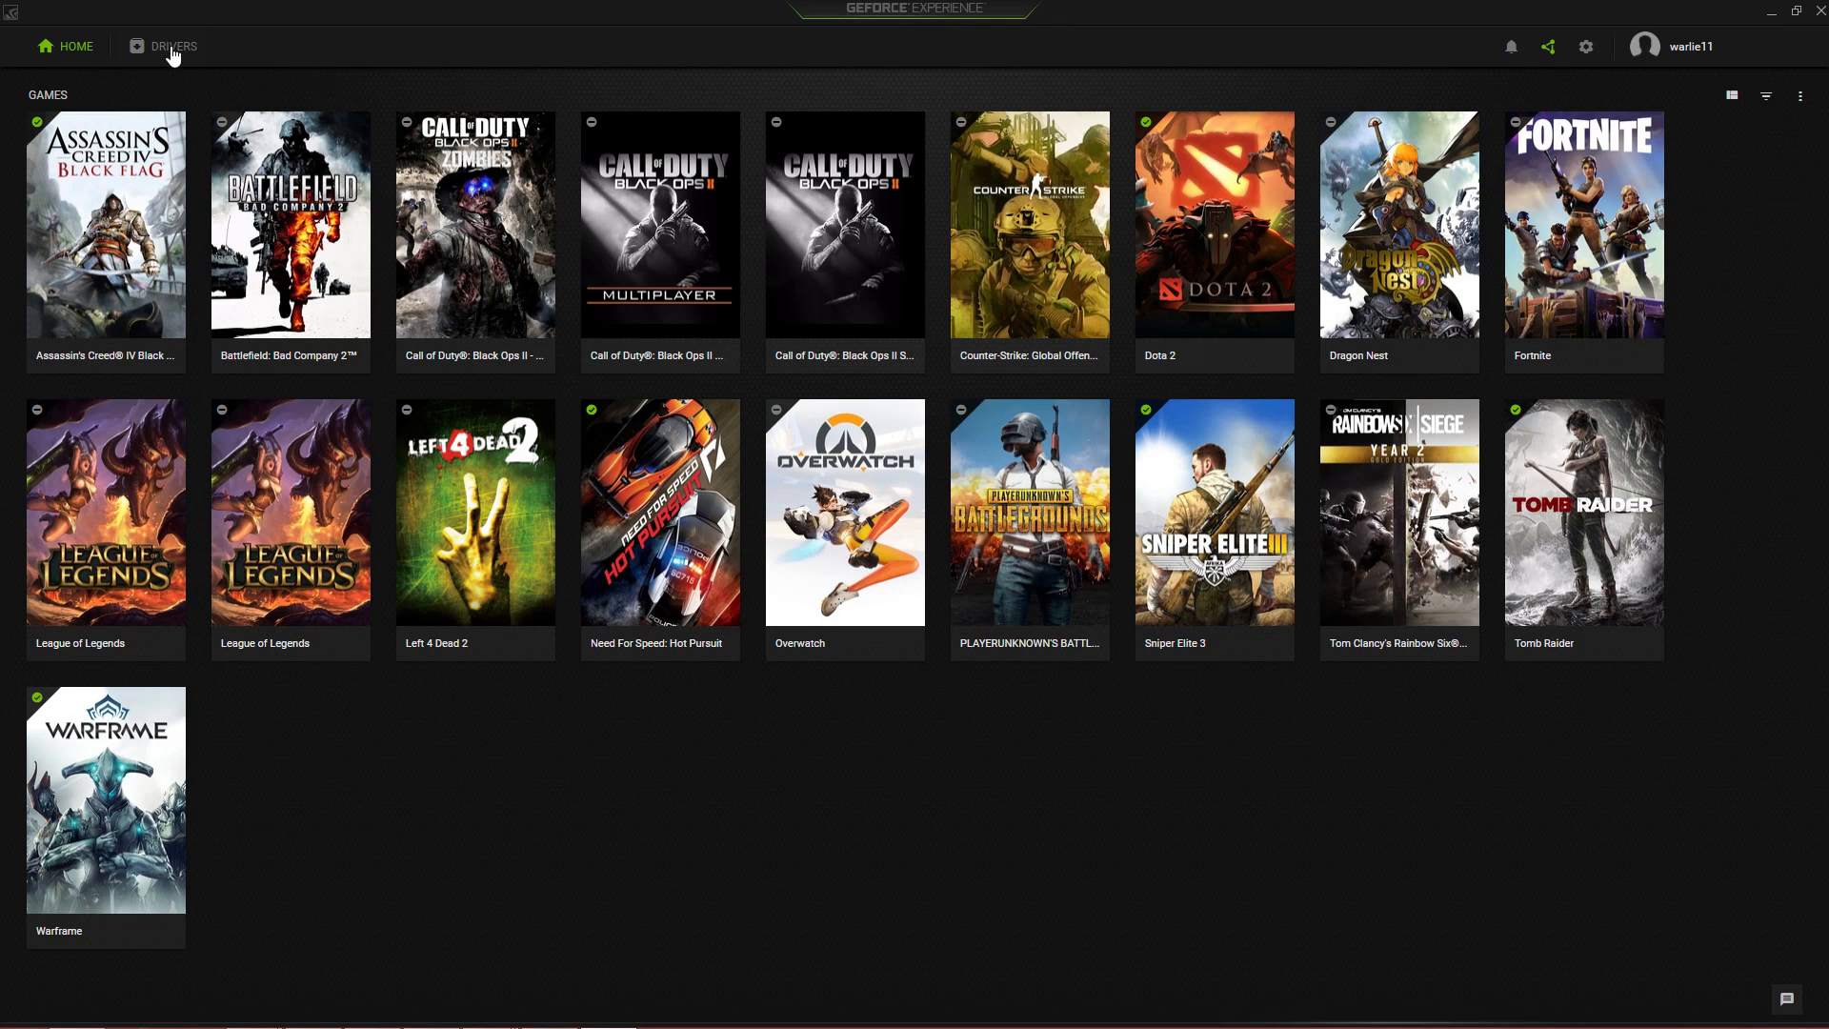
Check the Drivers section for updates, confirming driver 397.64 is already installed
{"action": "left_click", "coordinate": [174, 45]}
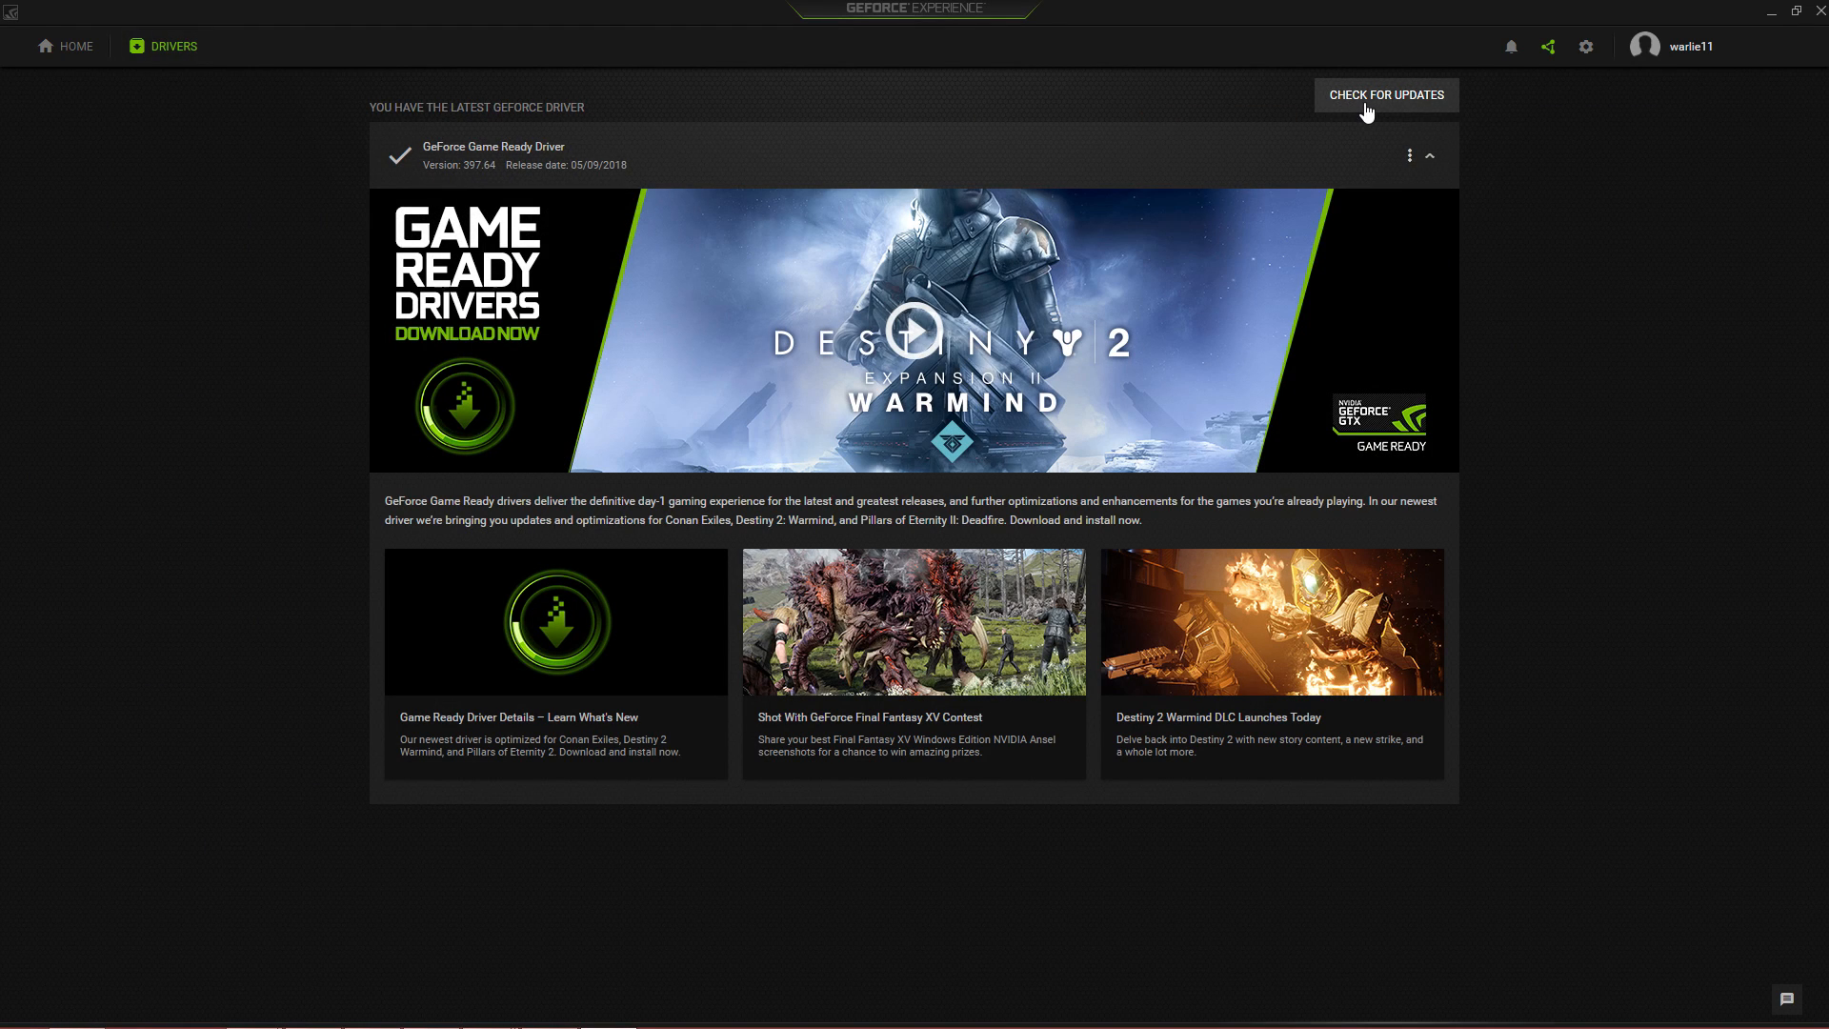
{"action": "left_click", "coordinate": [1386, 96]}
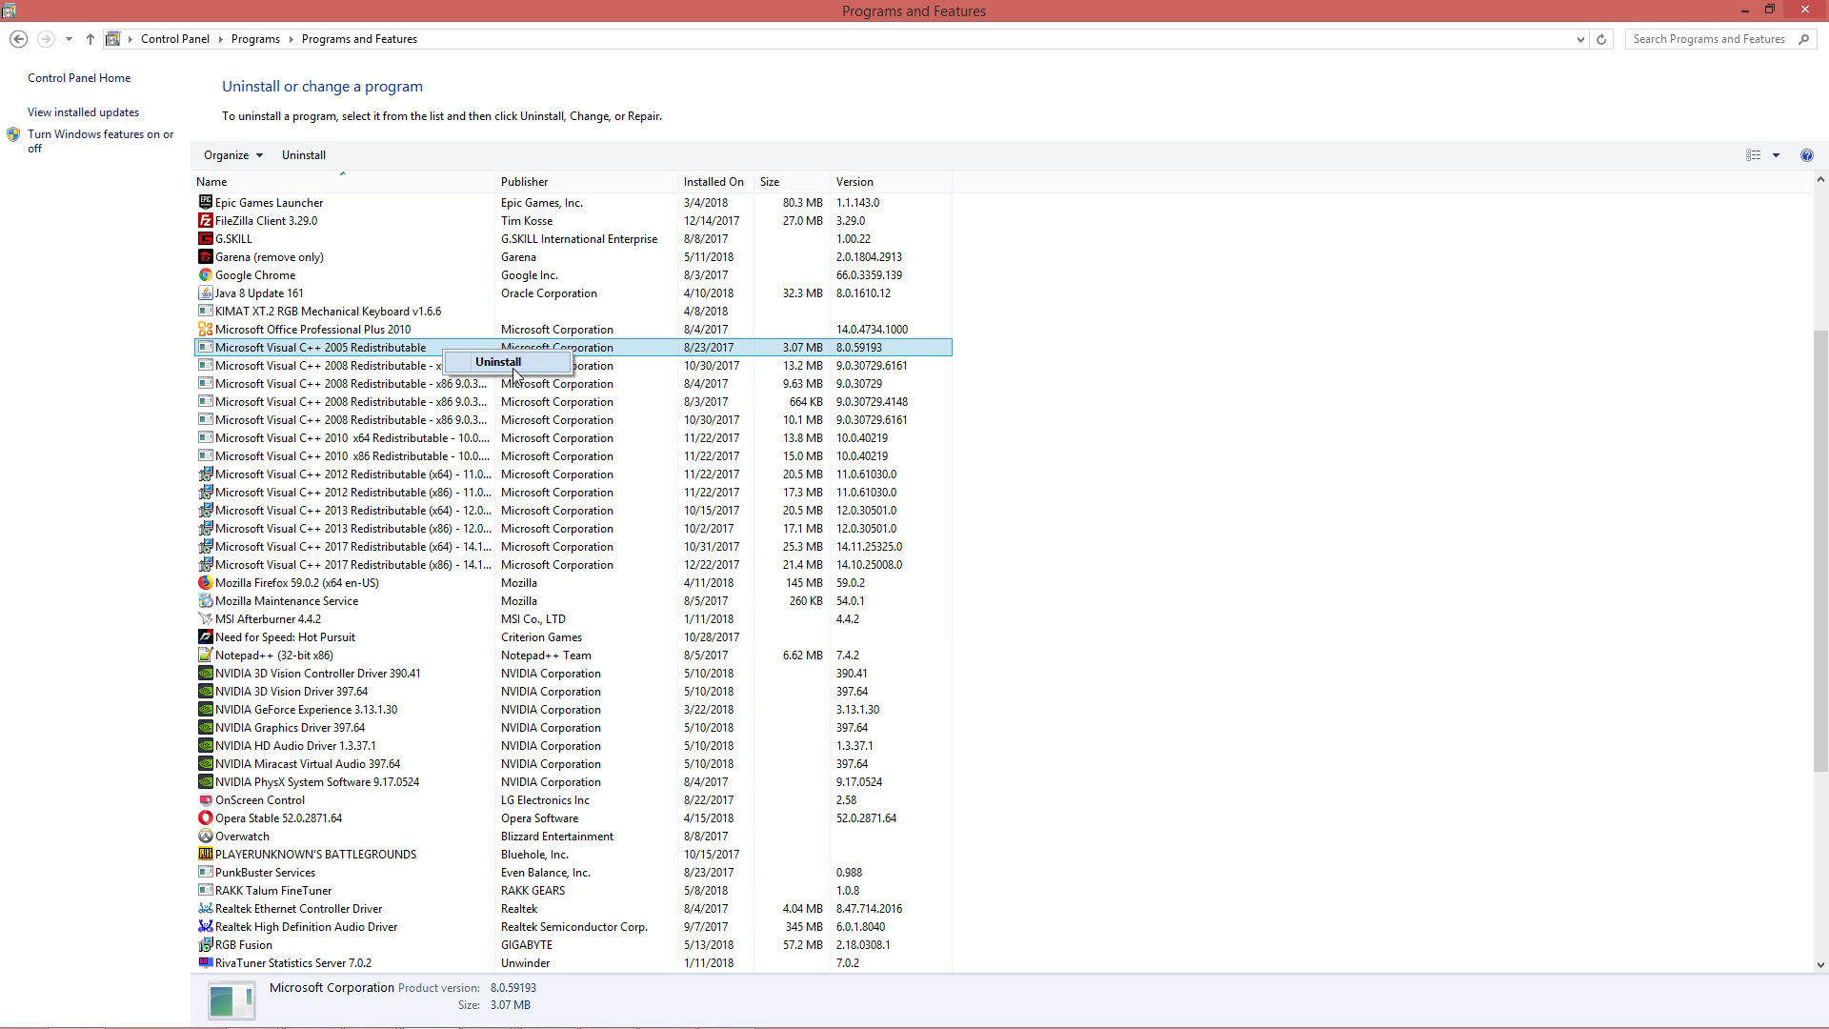
Uninstall Microsoft Visual C++ 2005 Redistributable from Programs and Features
{"action": "left_click", "coordinate": [350, 383]}
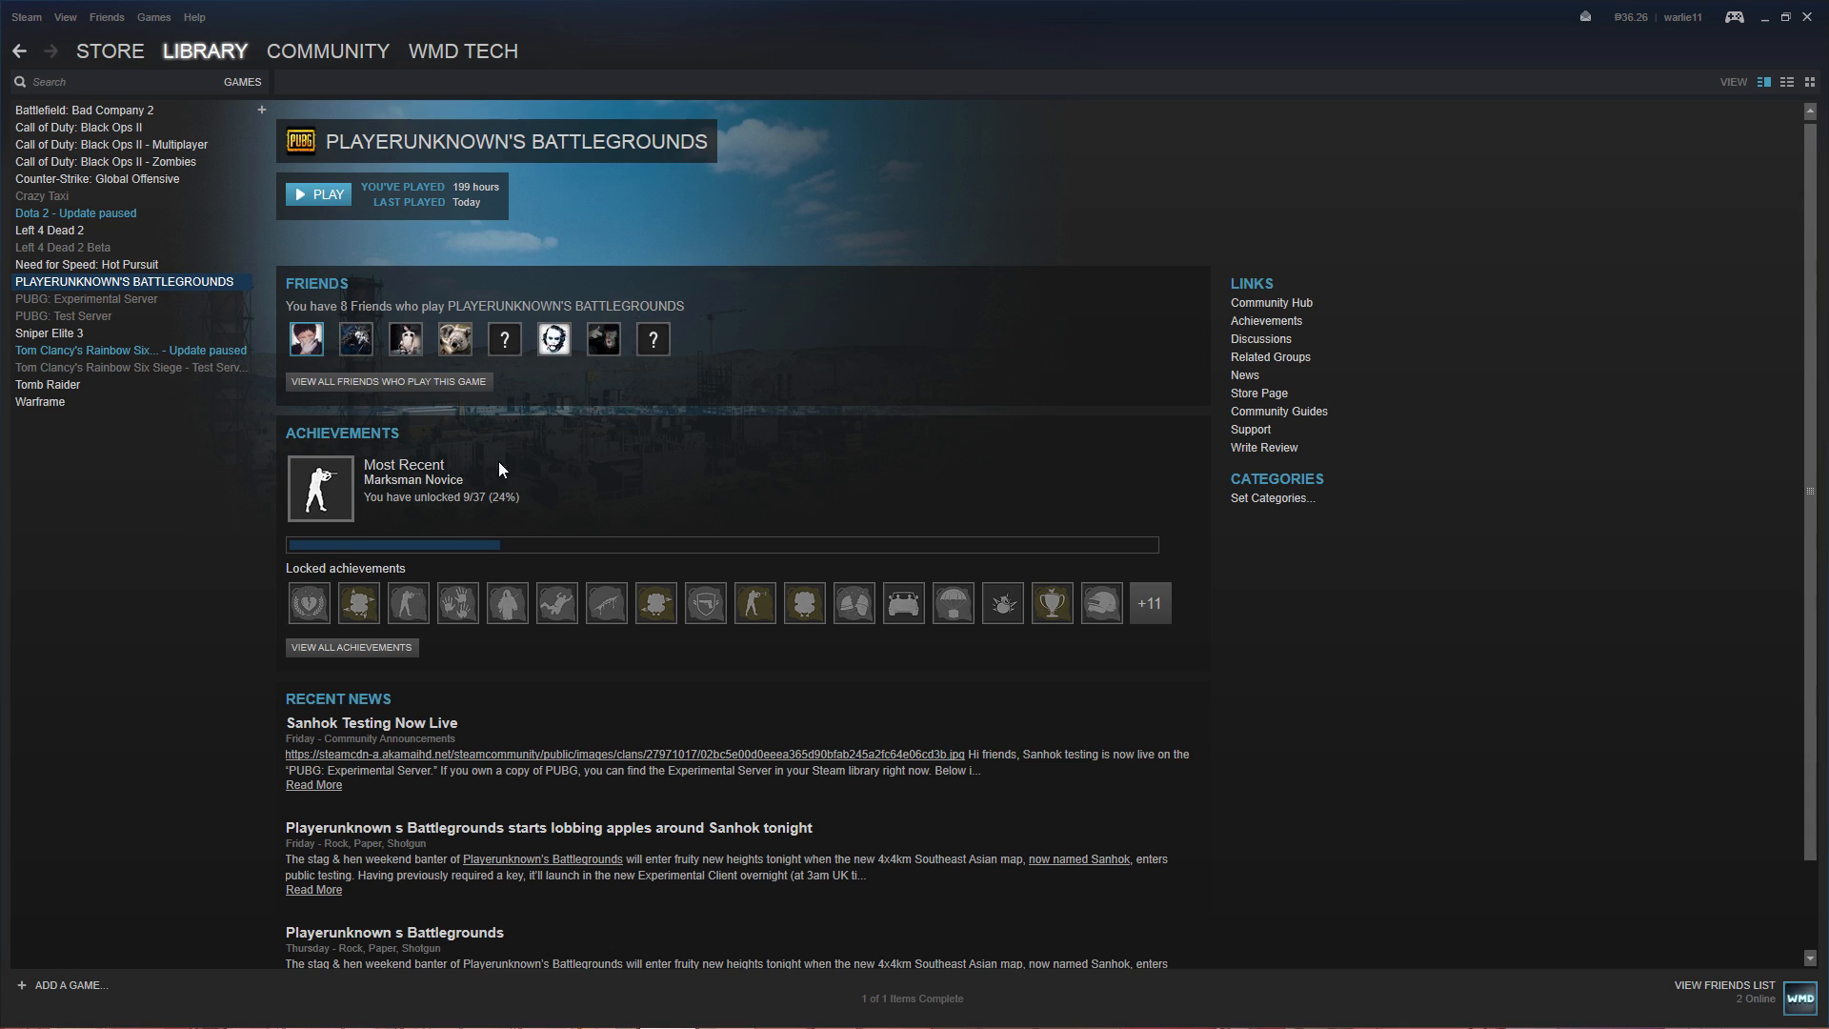
{"action": "mouse_move", "coordinate": [230, 444]}
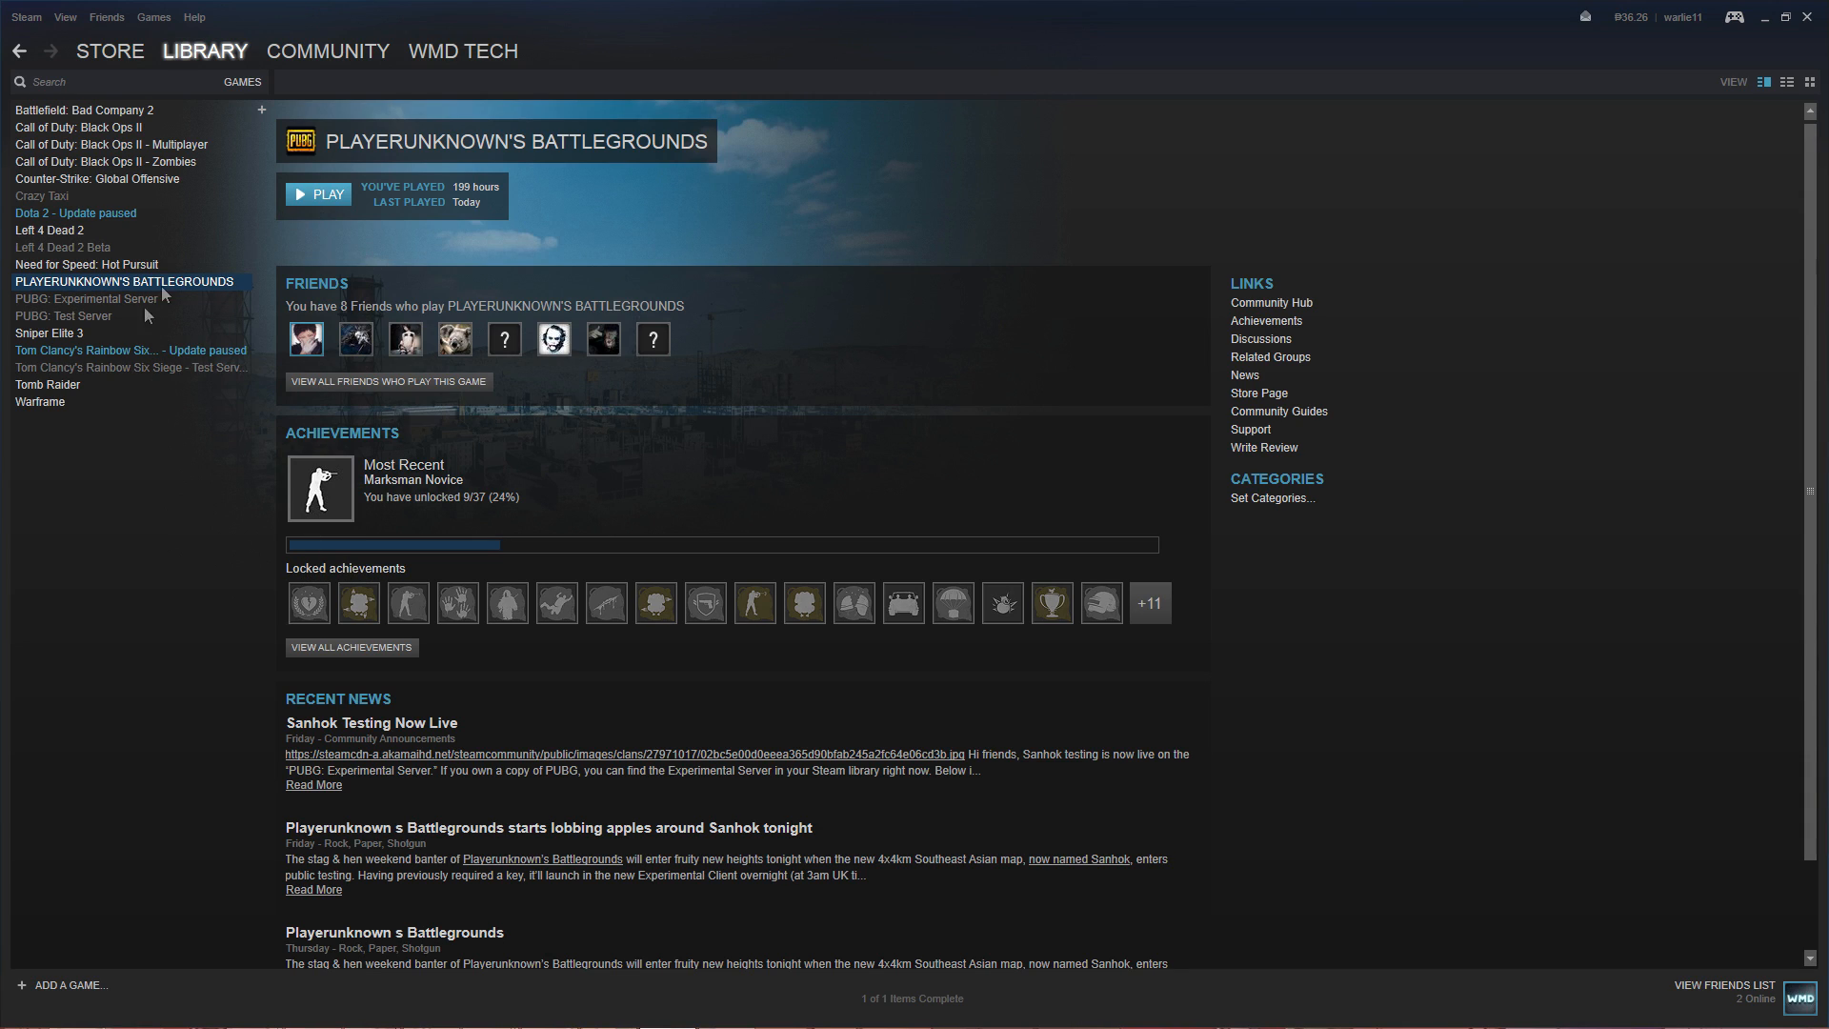
Reach PLAYERUNKNOWN'S BATTLEGROUNDS' Local Files options through its Library properties
{"action": "right_click", "coordinate": [123, 282]}
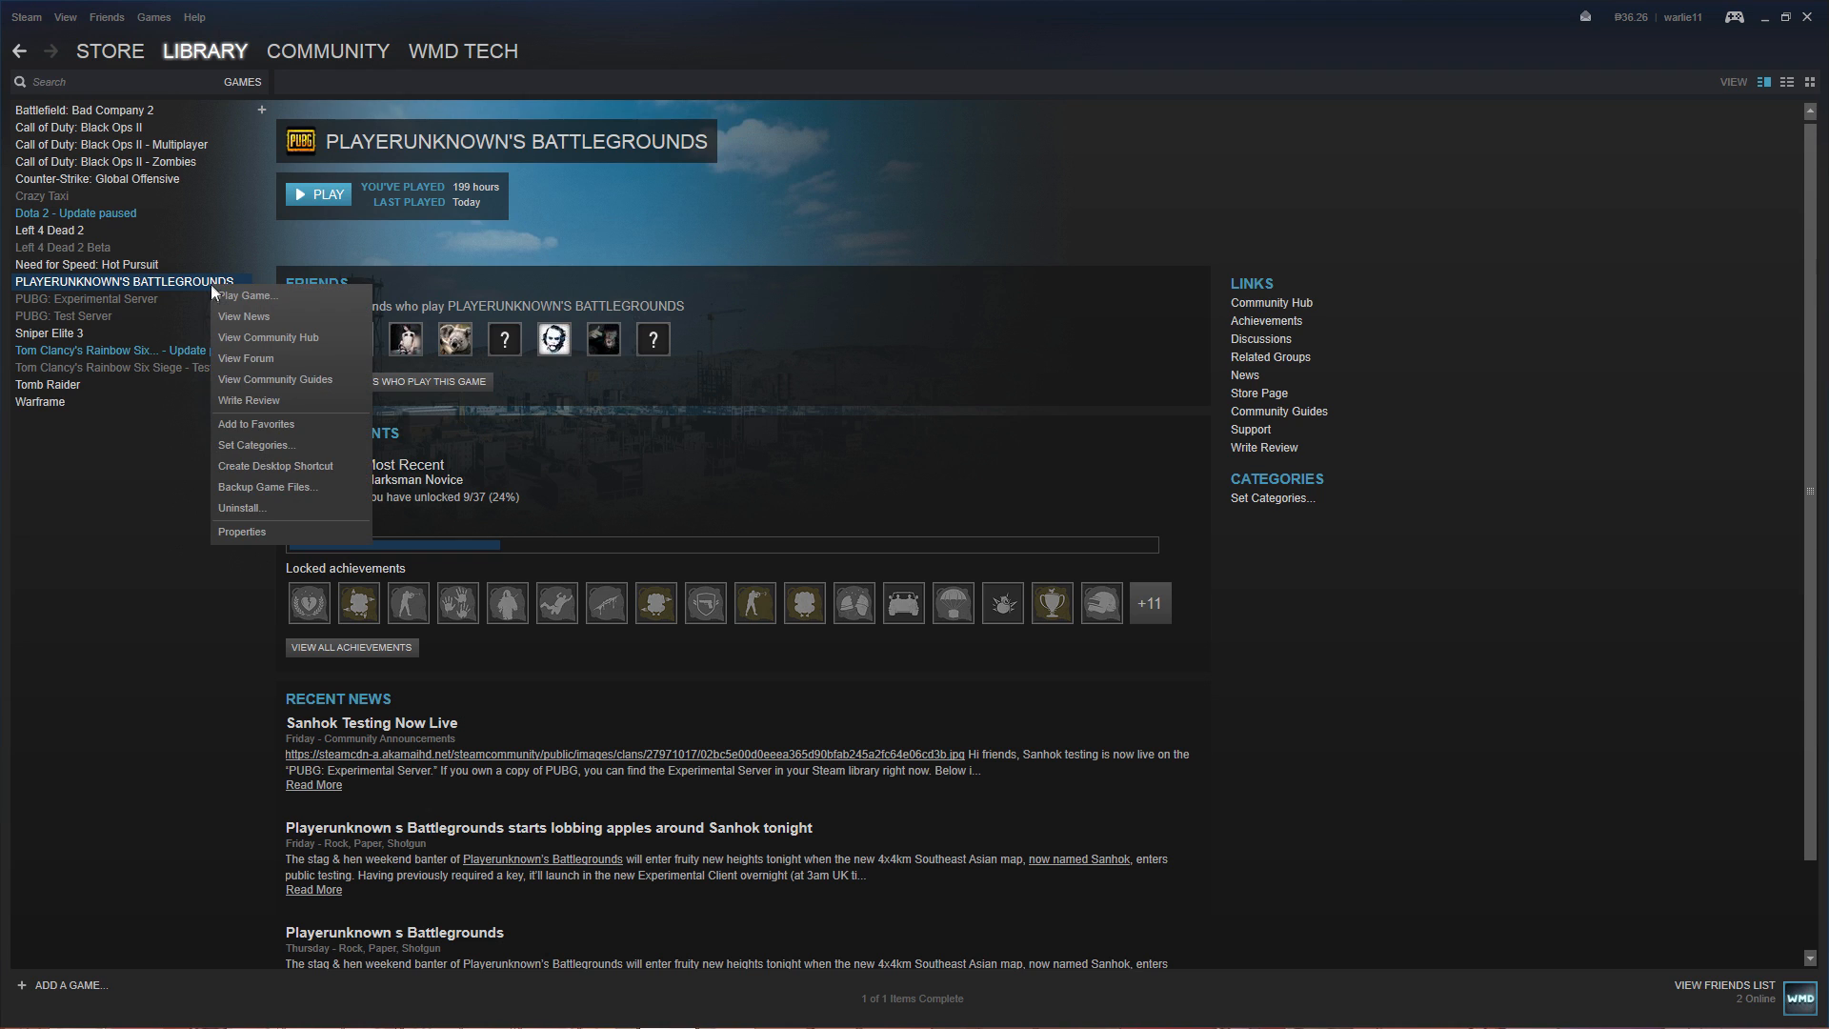
{"action": "left_click", "coordinate": [242, 532]}
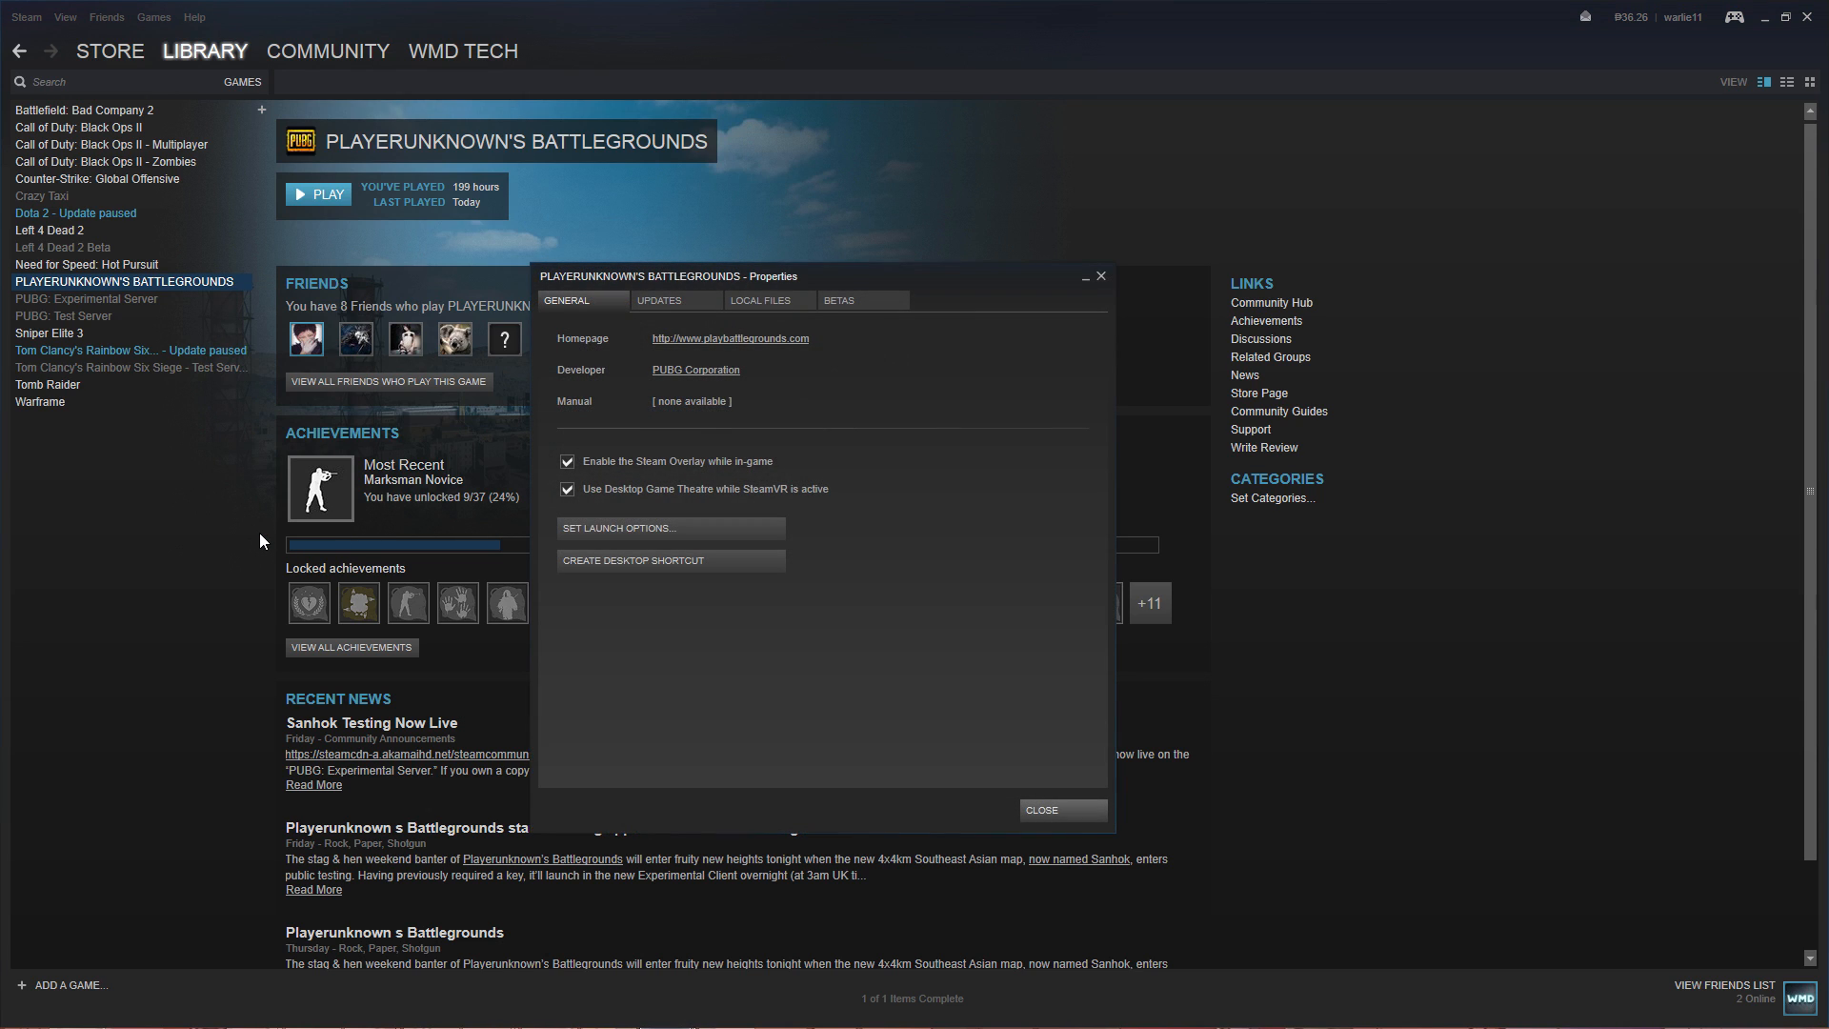
{"action": "left_click", "coordinate": [760, 299]}
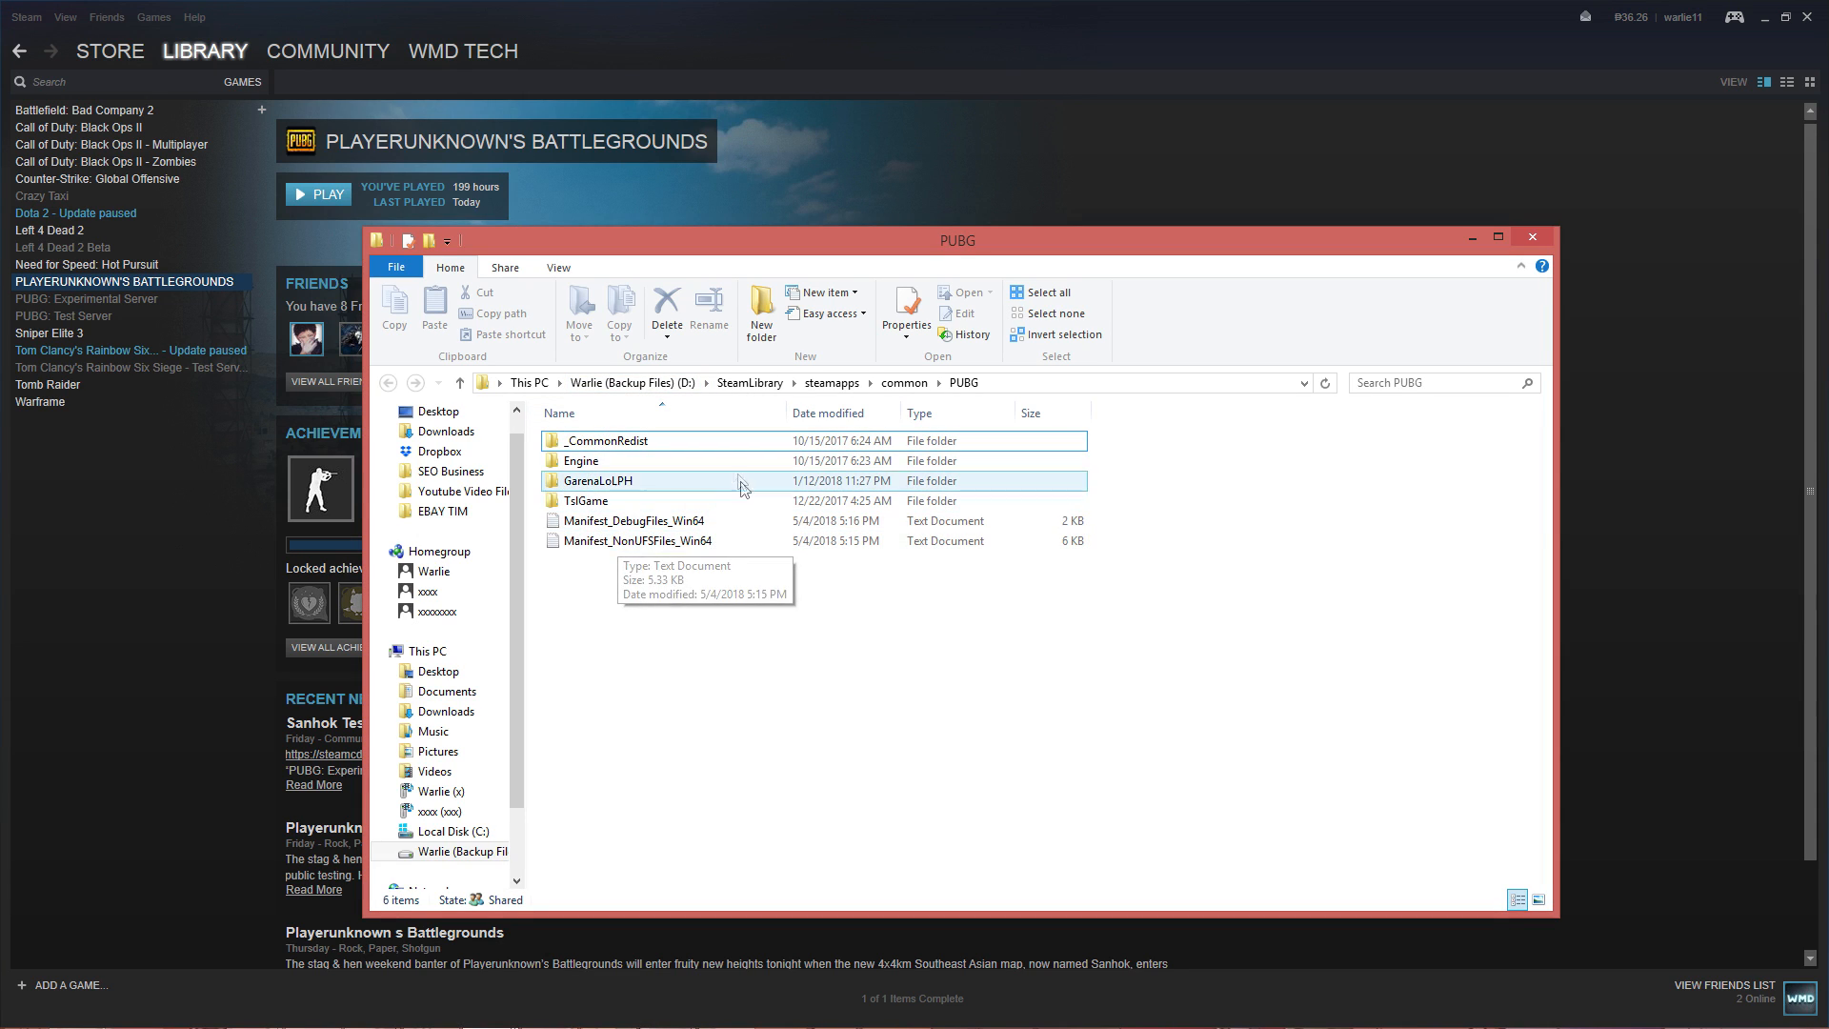
Navigate into _CommonRedist, then vcredist, then the 2017 redistributable folder
{"action": "left_click", "coordinate": [606, 440]}
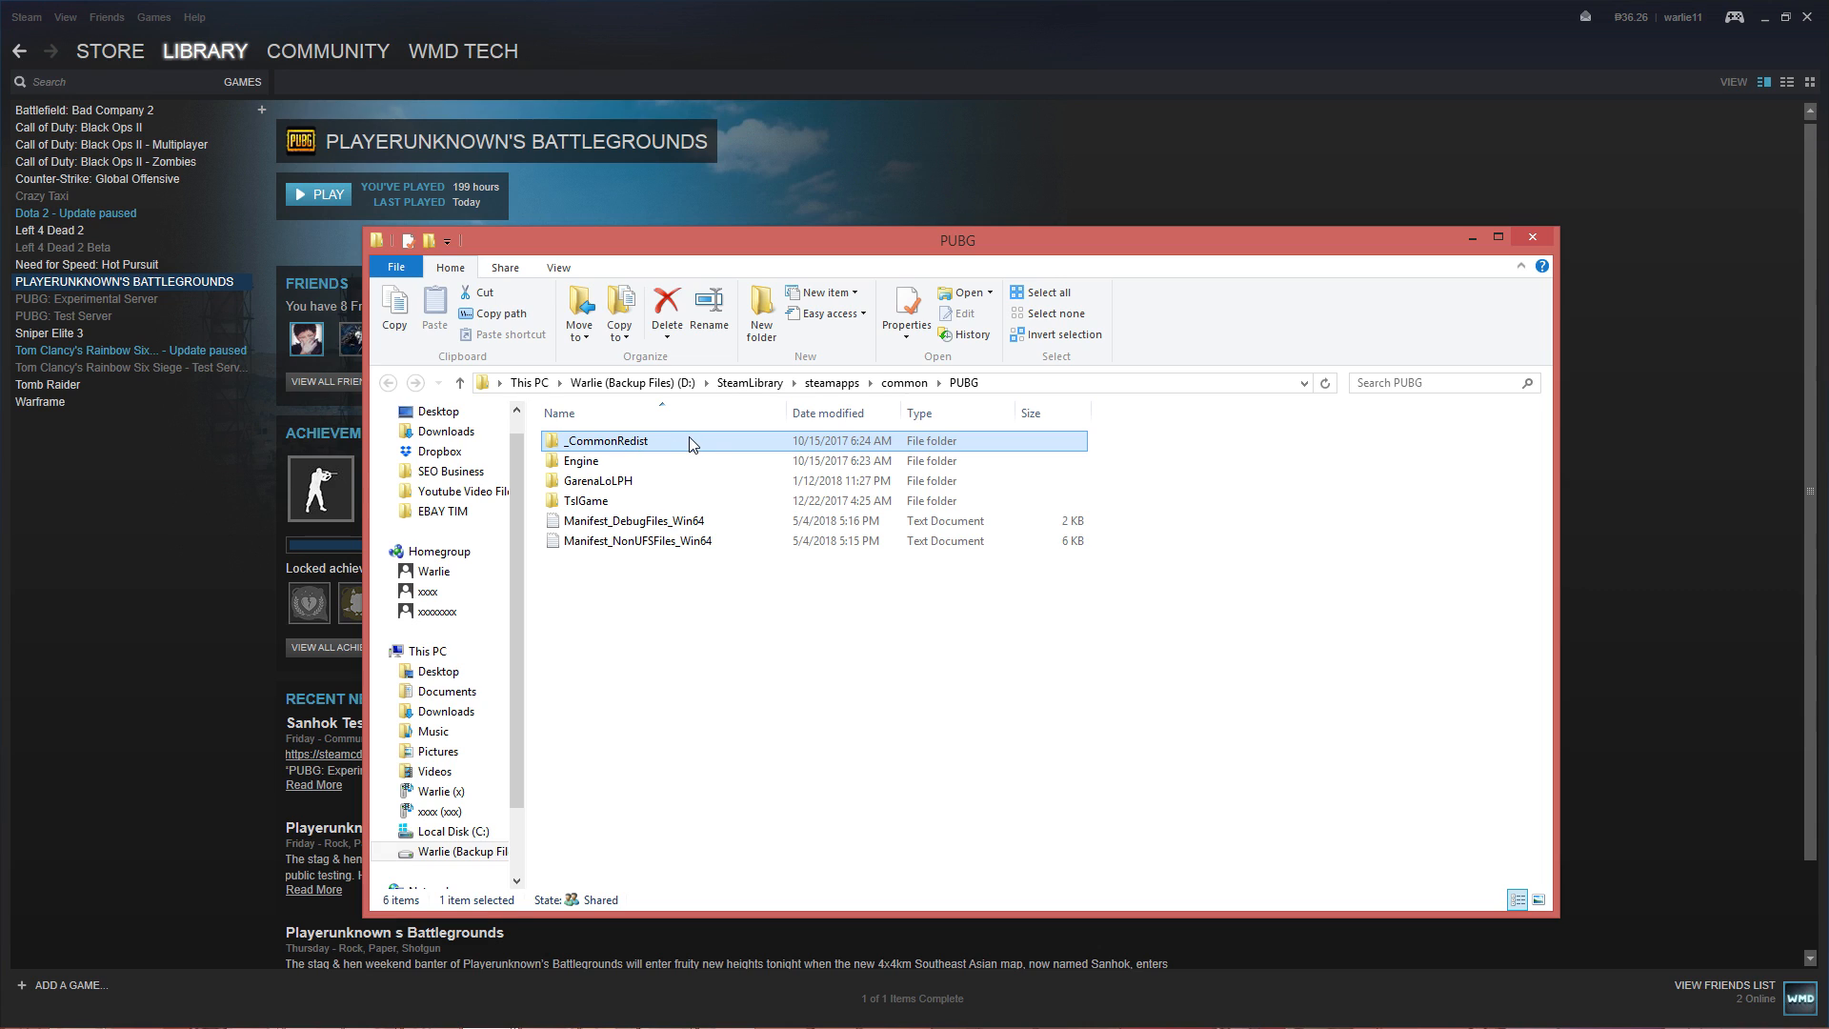
{"action": "double_click", "coordinate": [606, 440]}
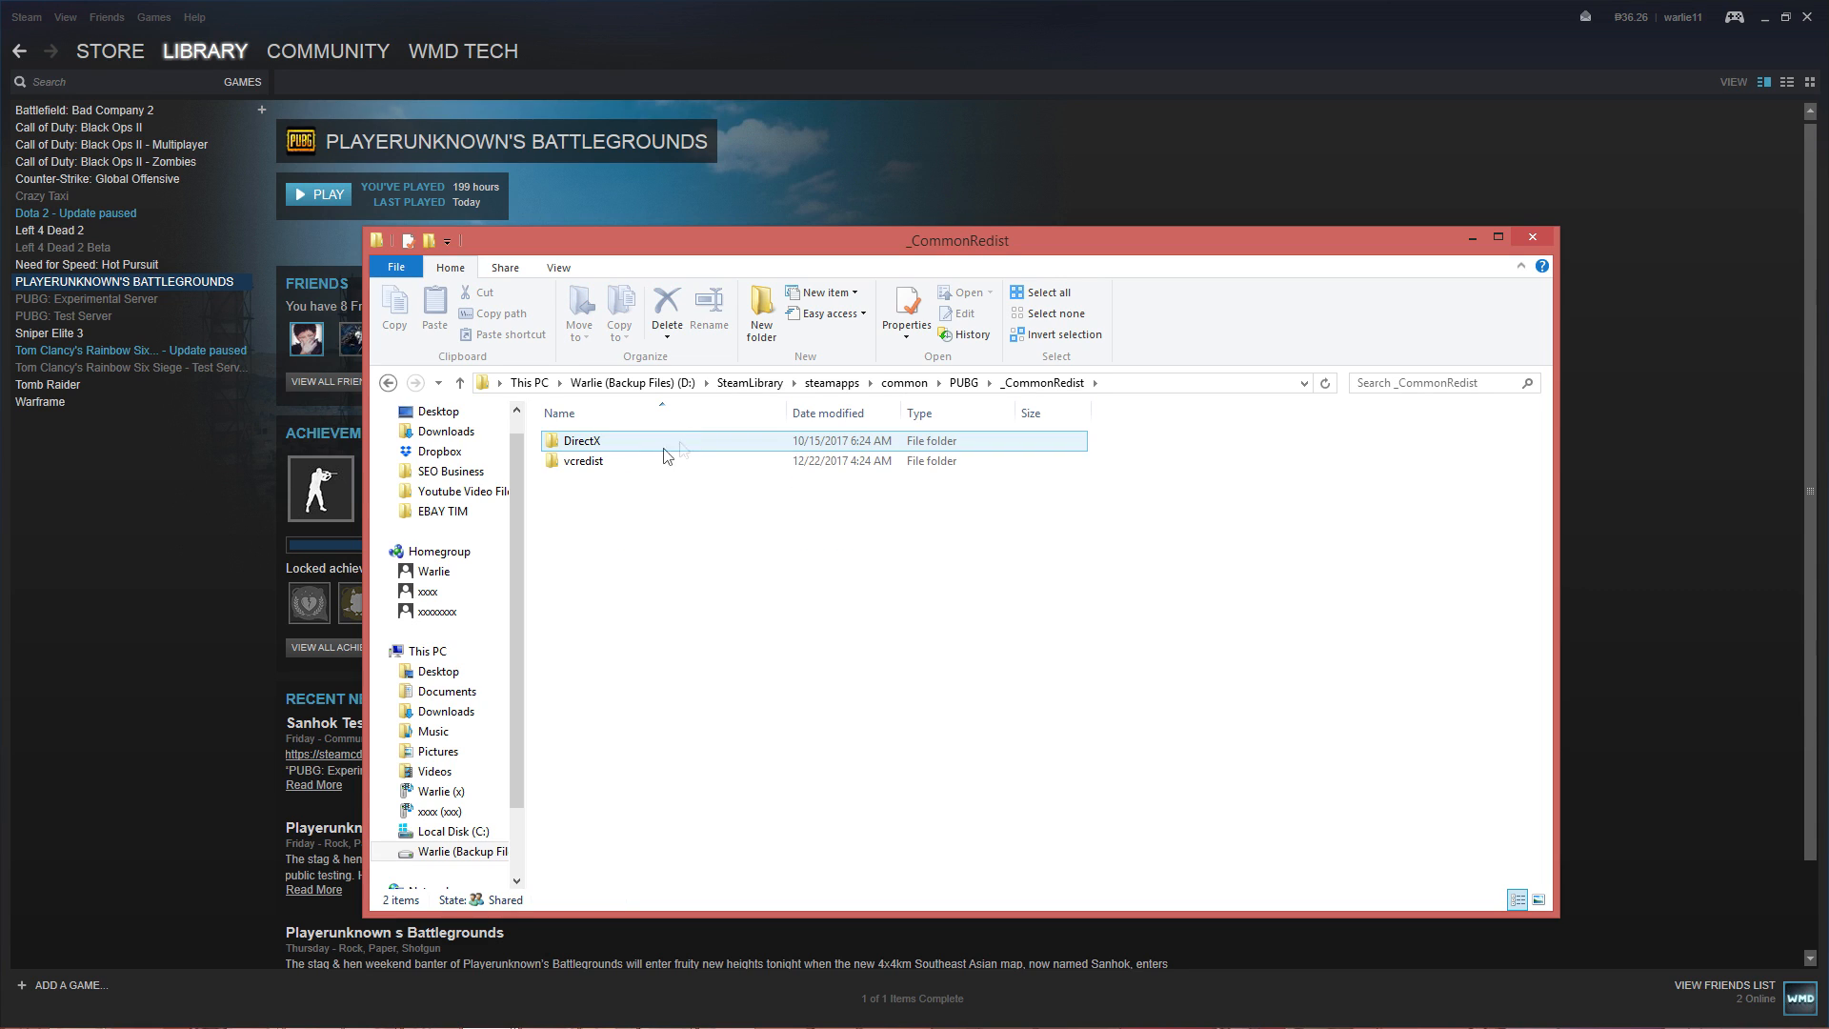
{"action": "left_click", "coordinate": [581, 461]}
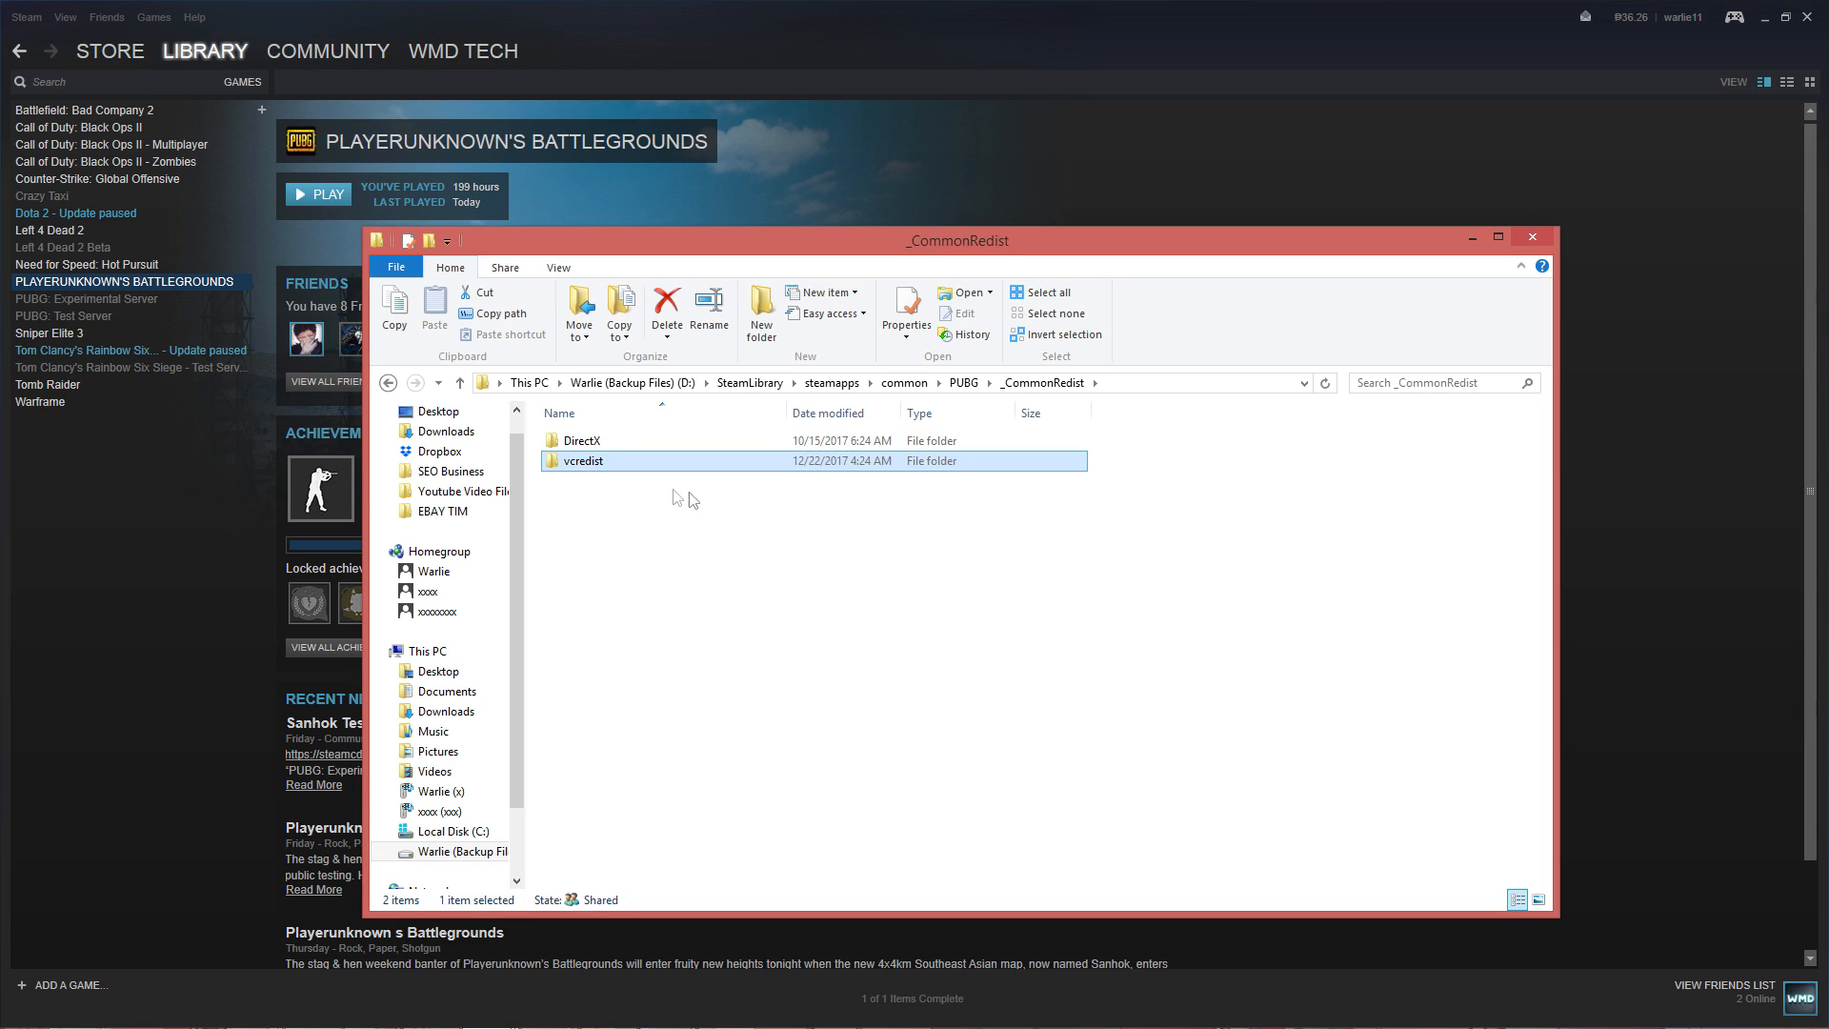
{"action": "double_click", "coordinate": [583, 460]}
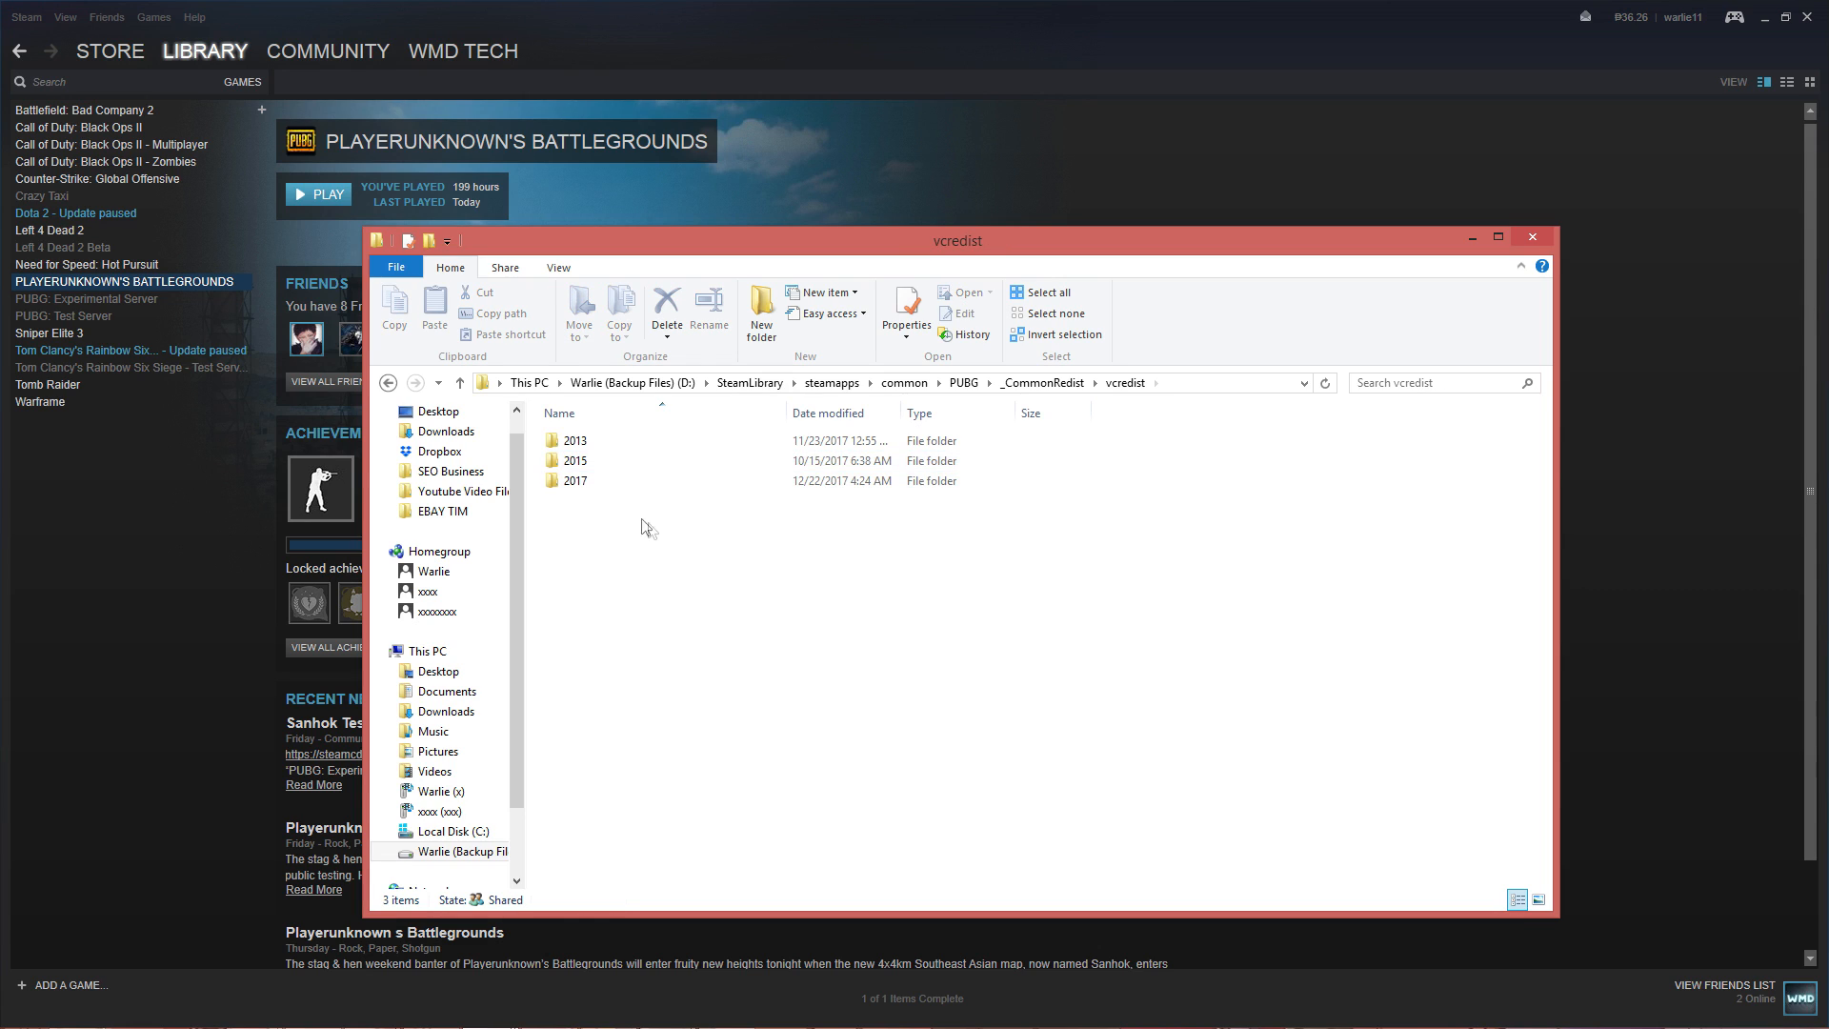
{"action": "left_click", "coordinate": [575, 480]}
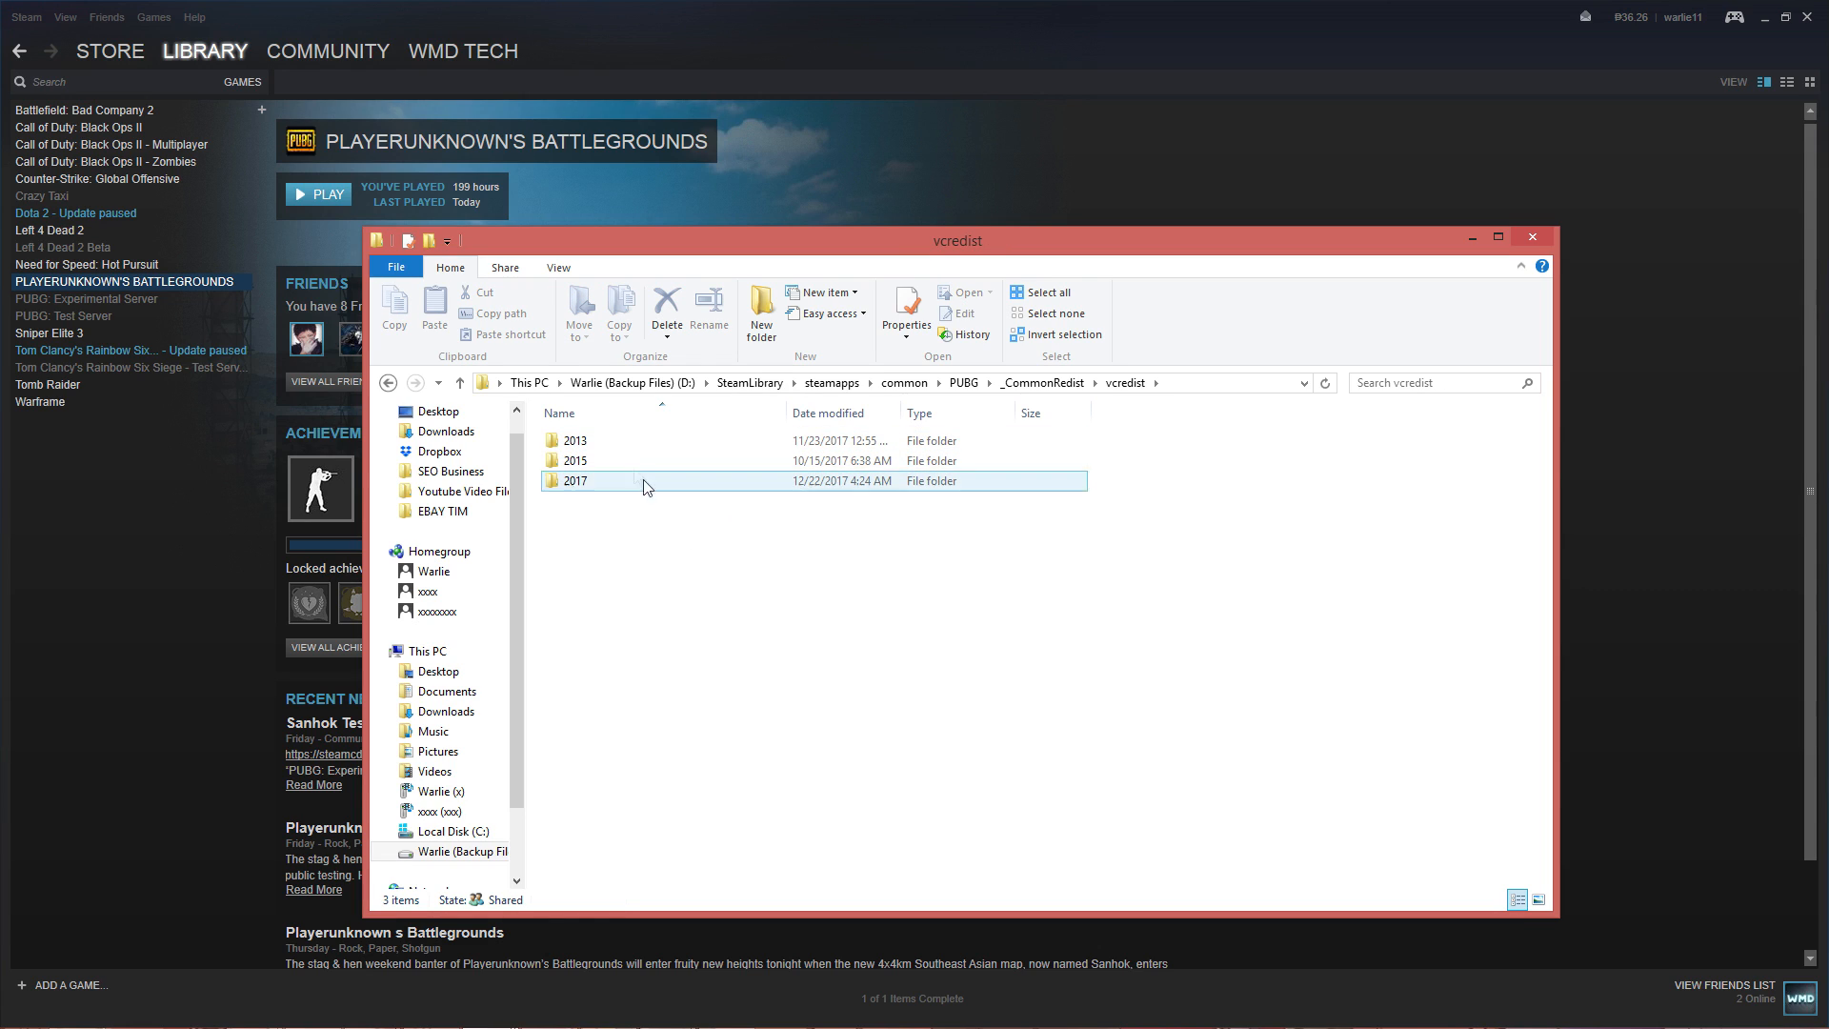
{"action": "left_click", "coordinate": [618, 459]}
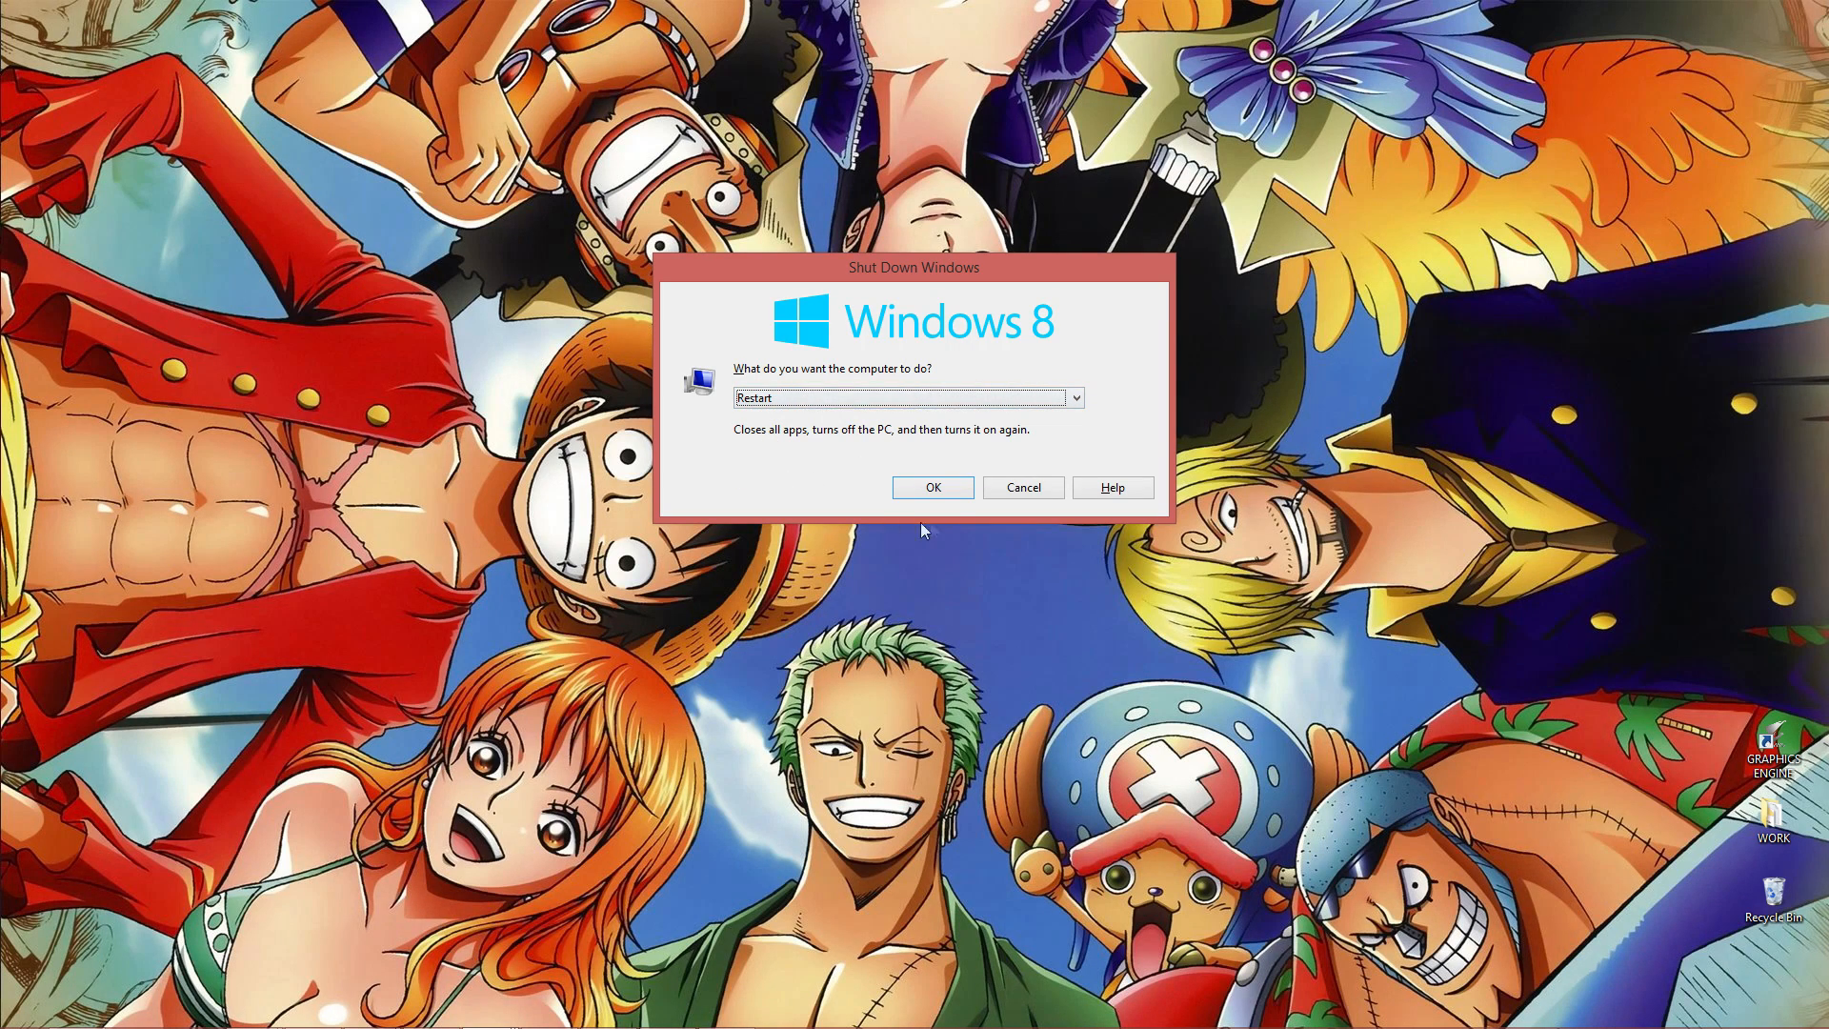
Confirm the Restart choice in the Shut Down Windows dialog
{"action": "left_click", "coordinate": [1021, 486]}
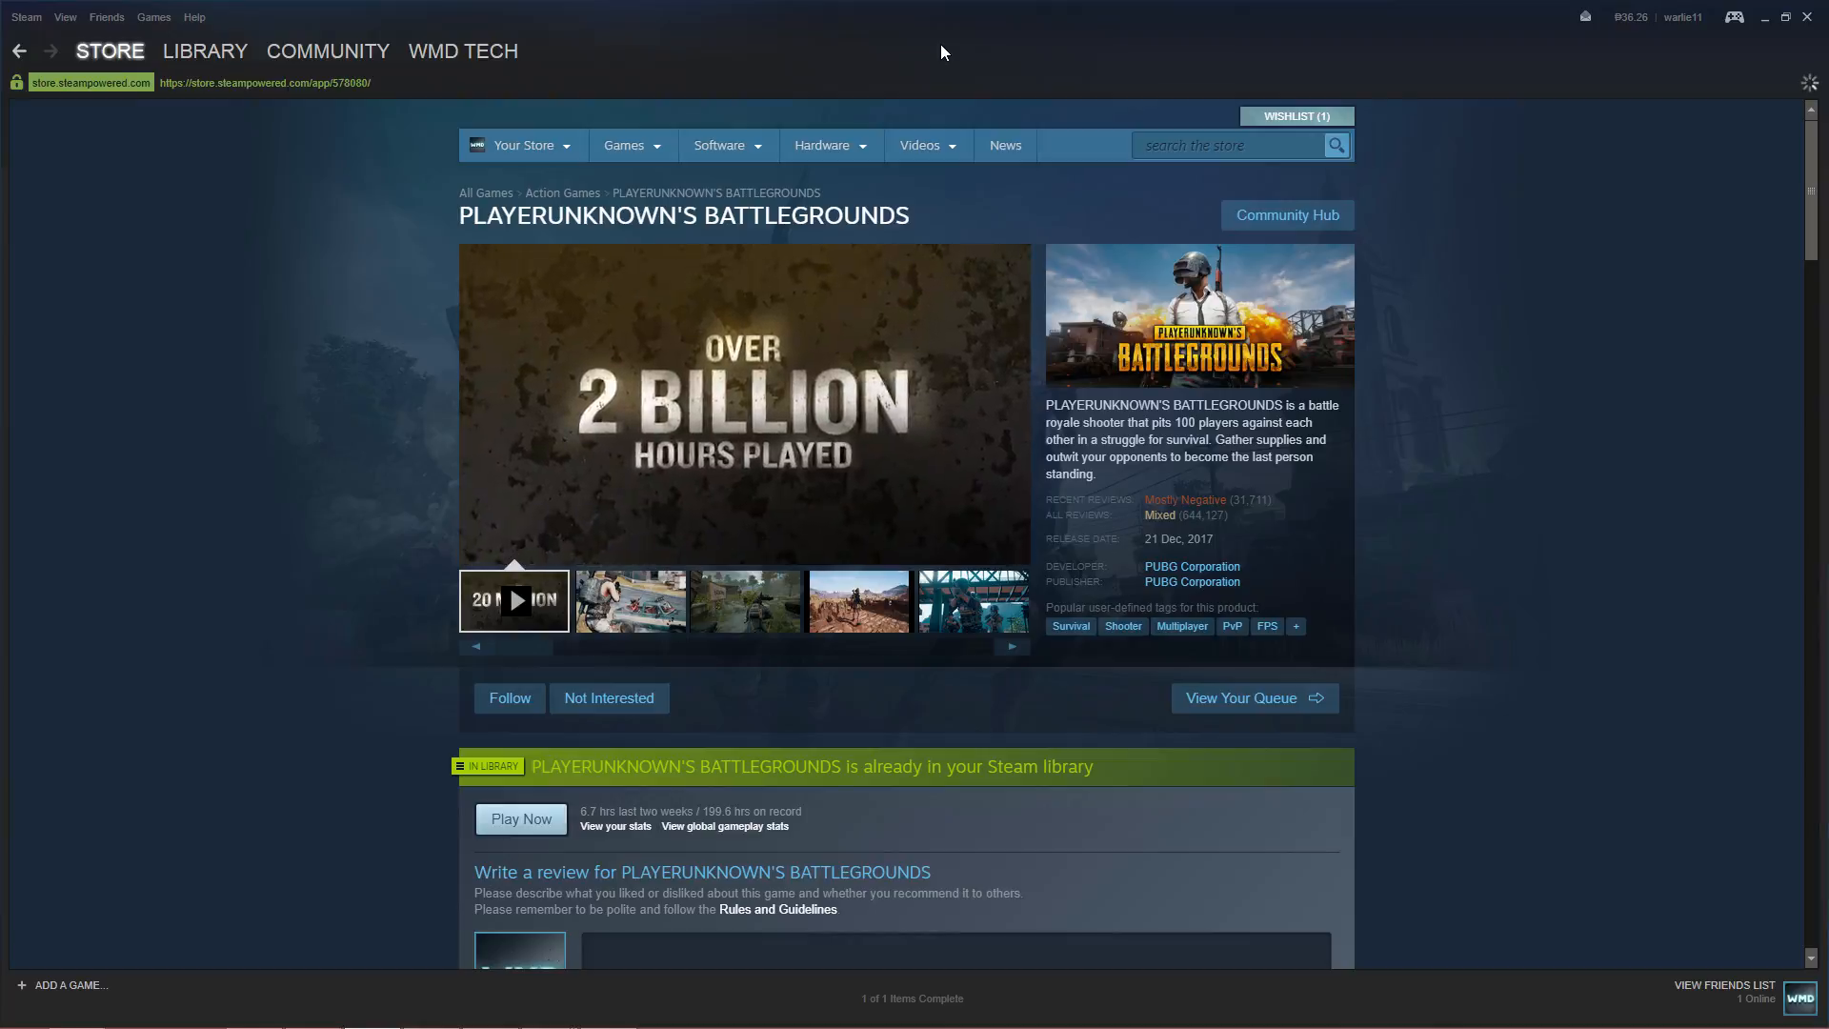
Launch PLAYERUNKNOWN'S BATTLEGROUNDS via Play Now on its store page
{"action": "left_click", "coordinate": [521, 817]}
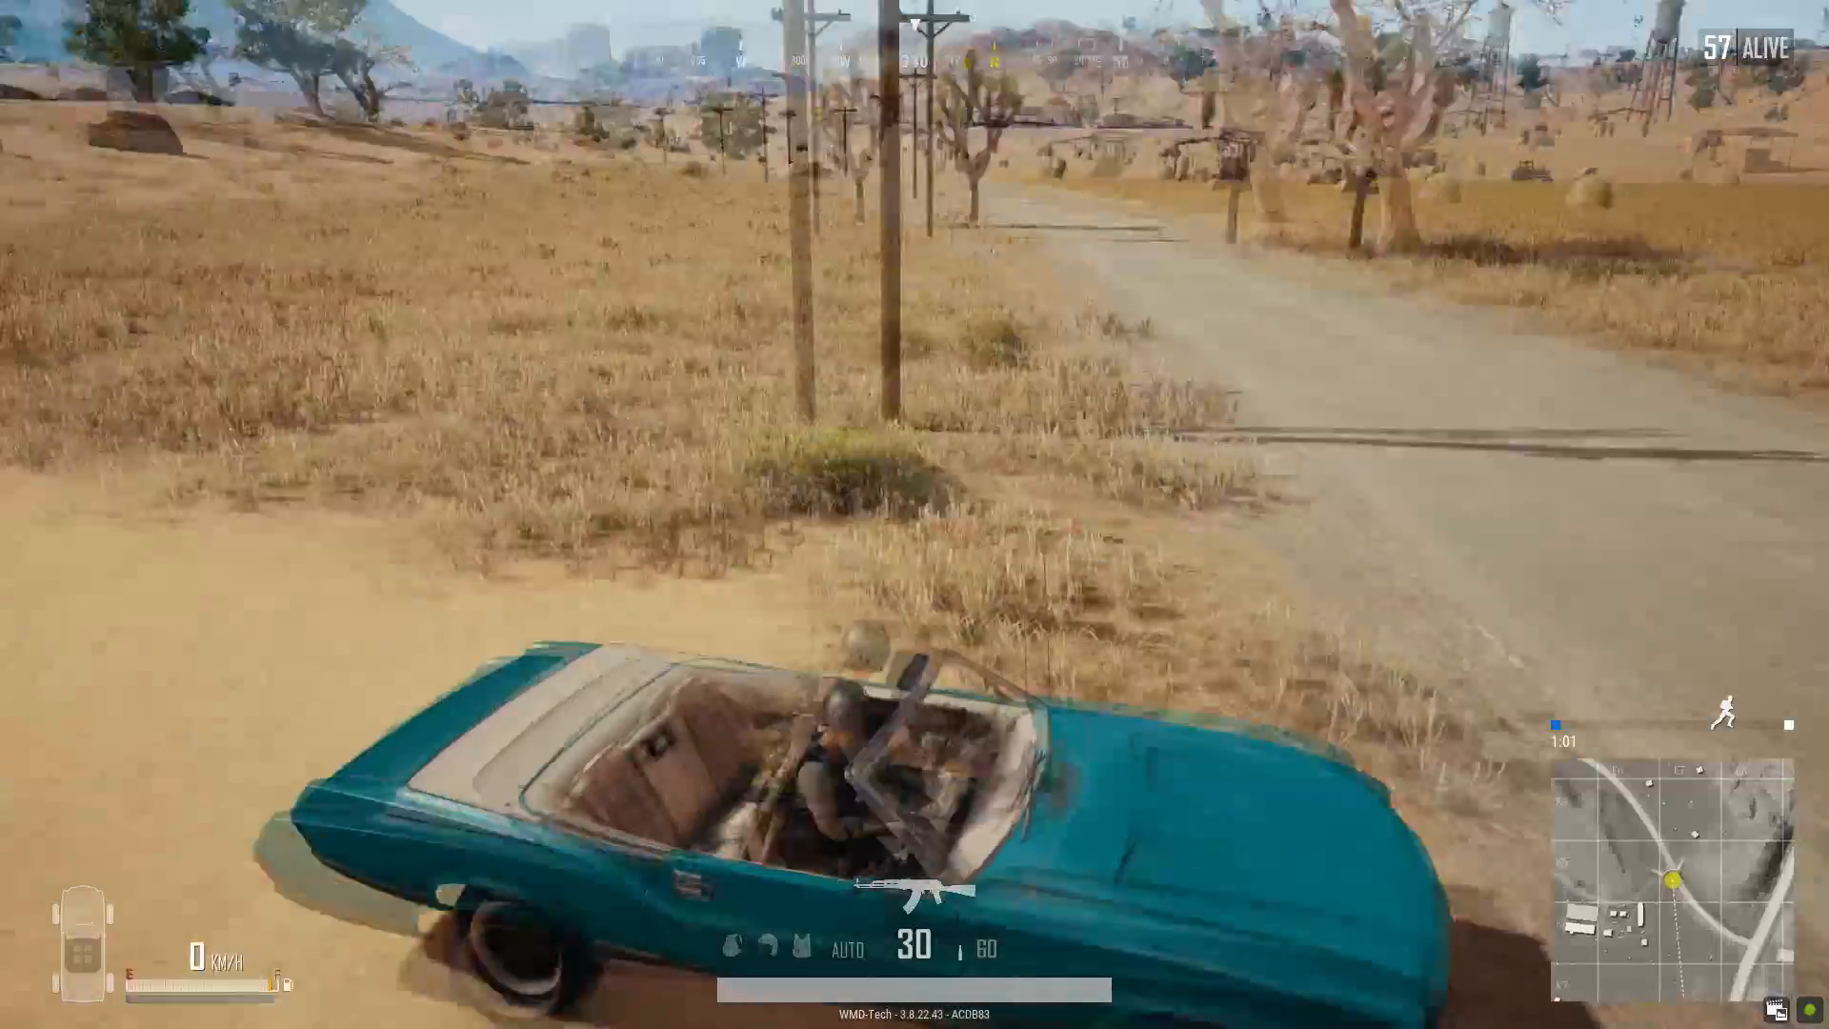